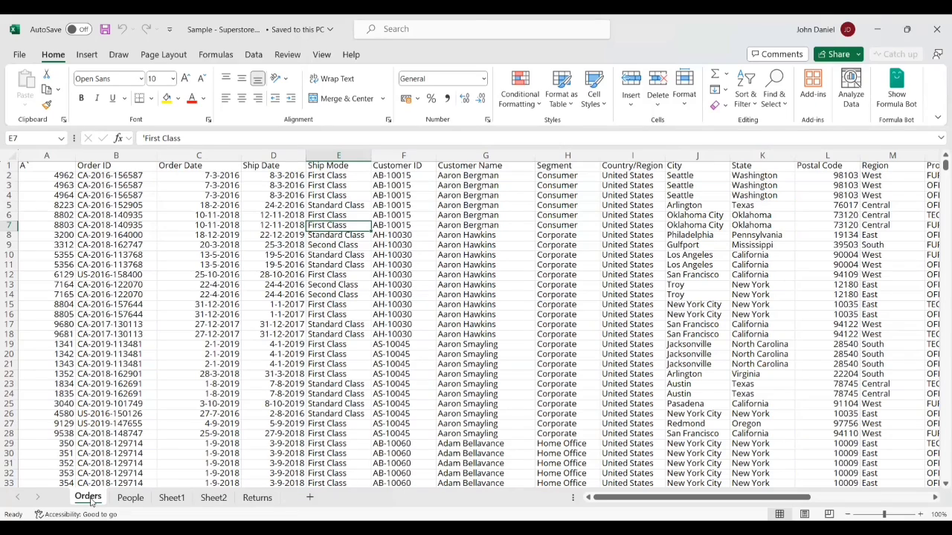
Review the Order ID, Order Date and Country/Region headings and scroll right to the Region column
{"action": "left_click", "coordinate": [116, 165]}
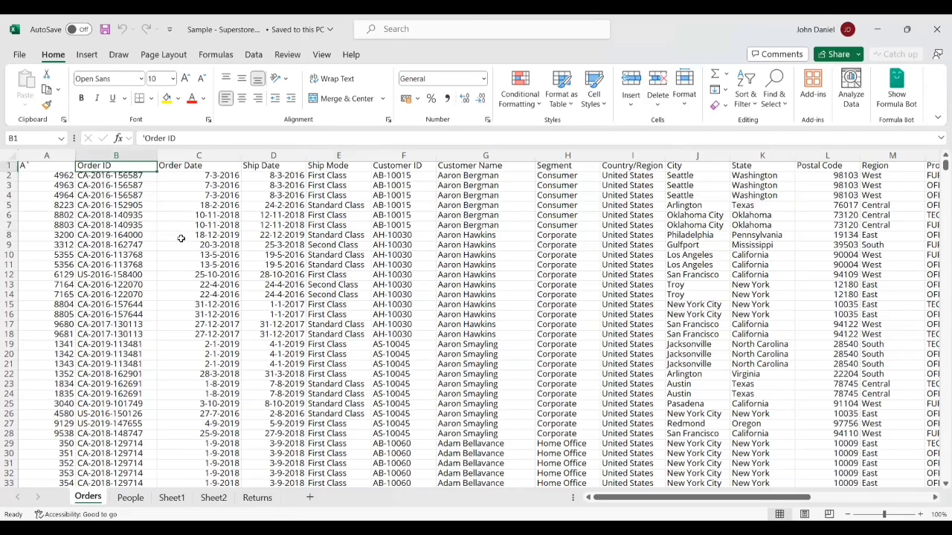
{"action": "left_click", "coordinate": [200, 165]}
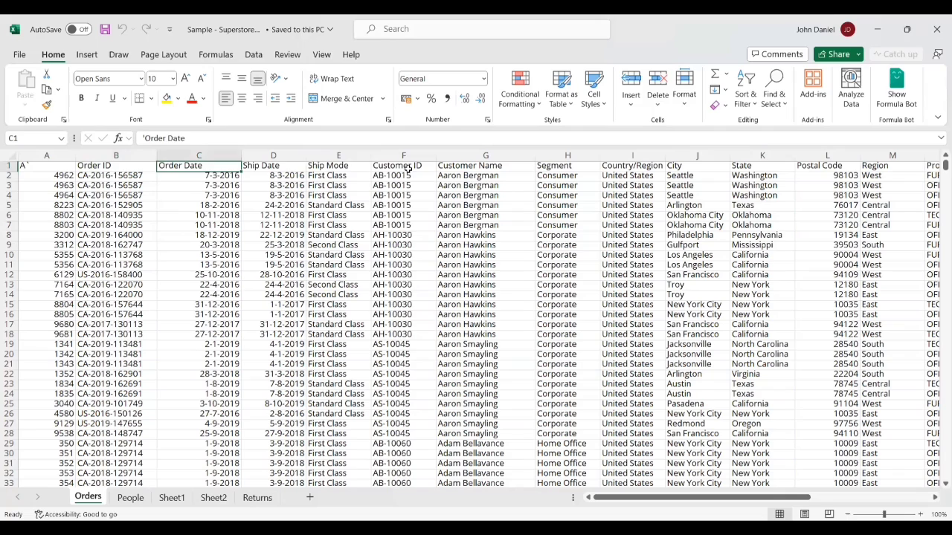
{"action": "left_click", "coordinate": [630, 165]}
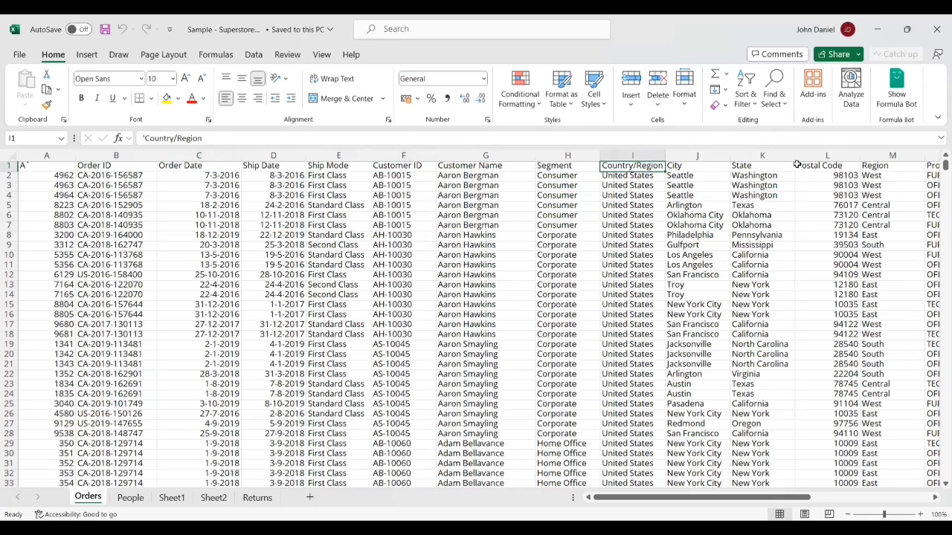
{"action": "scroll", "scroll_direction": "right", "scroll_amount": 3}
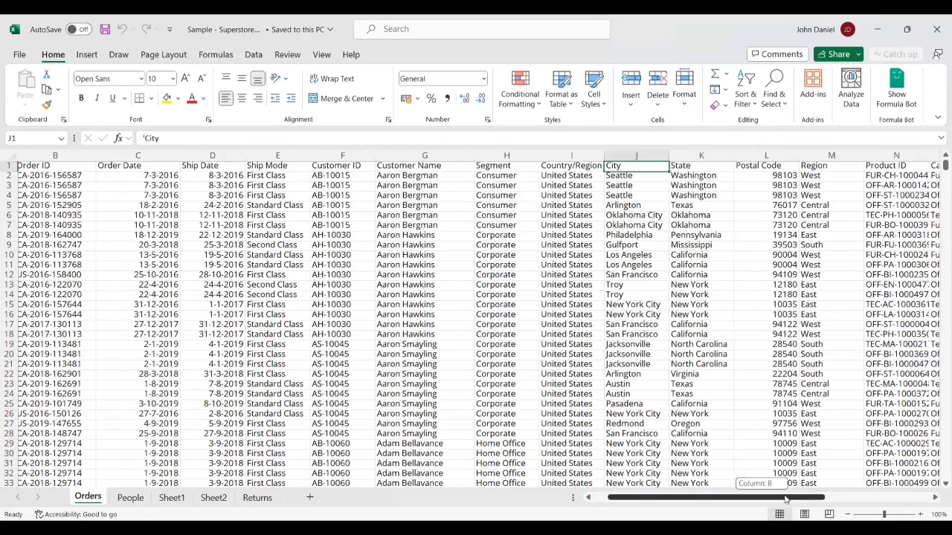
{"action": "scroll", "scroll_direction": "right", "scroll_amount": 3}
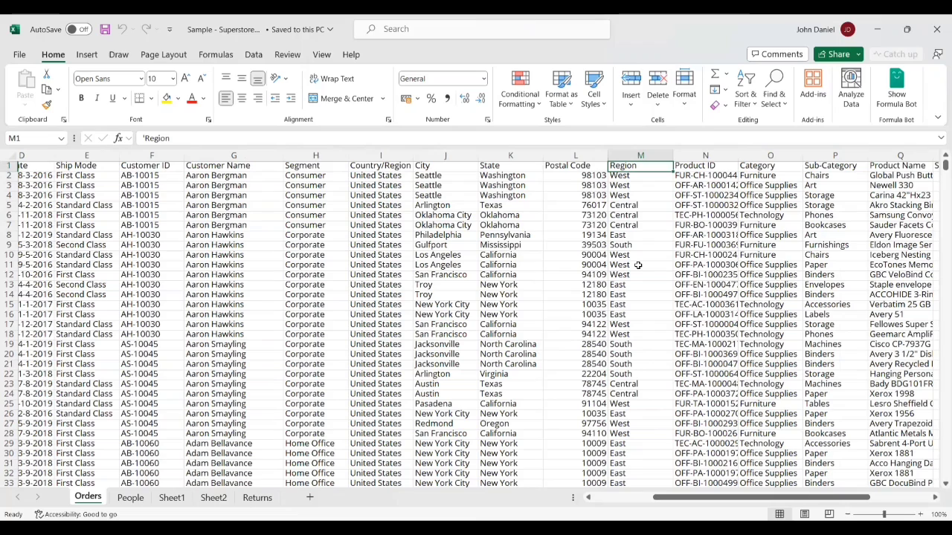
{"action": "scroll", "scroll_direction": "right", "scroll_amount": 3}
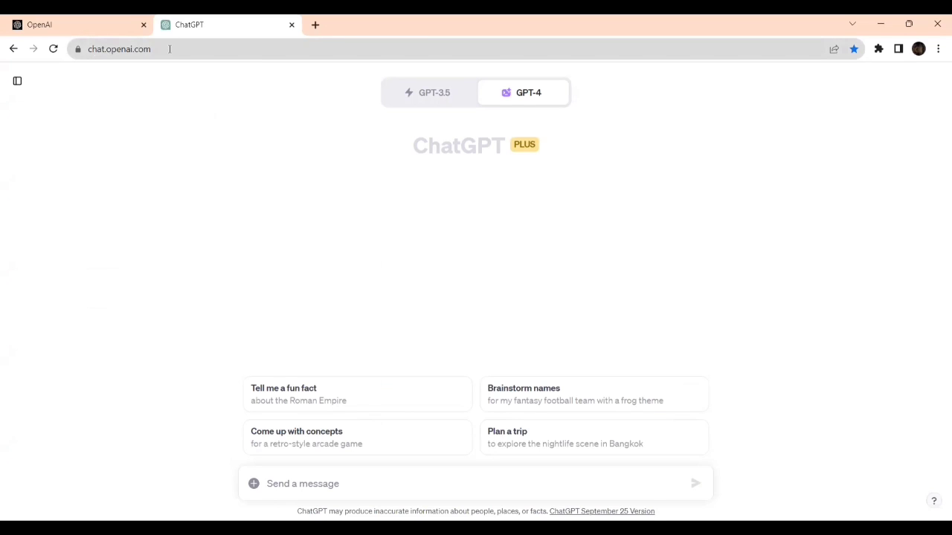
Keep GPT-4 Advanced Data Analysis and attach Sample - Superstore.xlsx to the new chat
{"action": "left_click", "coordinate": [528, 93]}
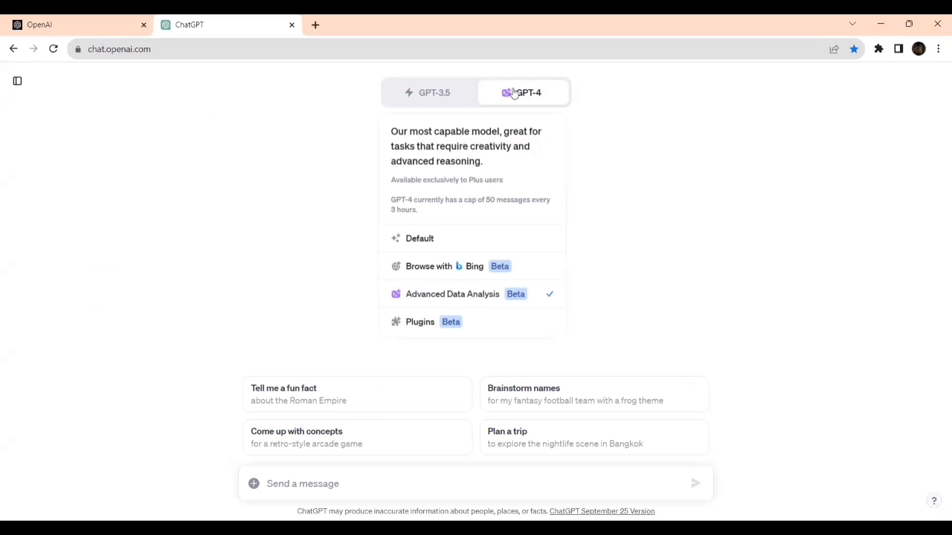
{"action": "mouse_move", "coordinate": [494, 256]}
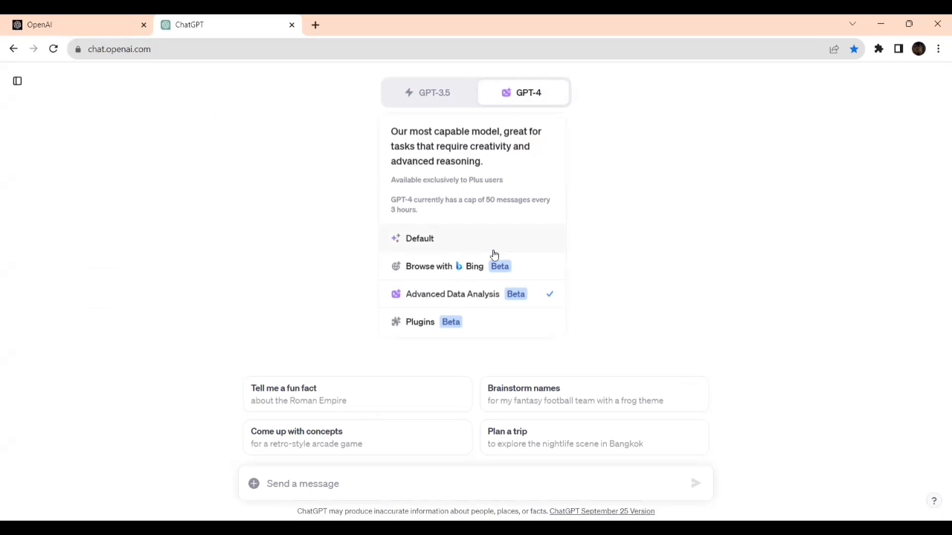
{"action": "mouse_move", "coordinate": [478, 294]}
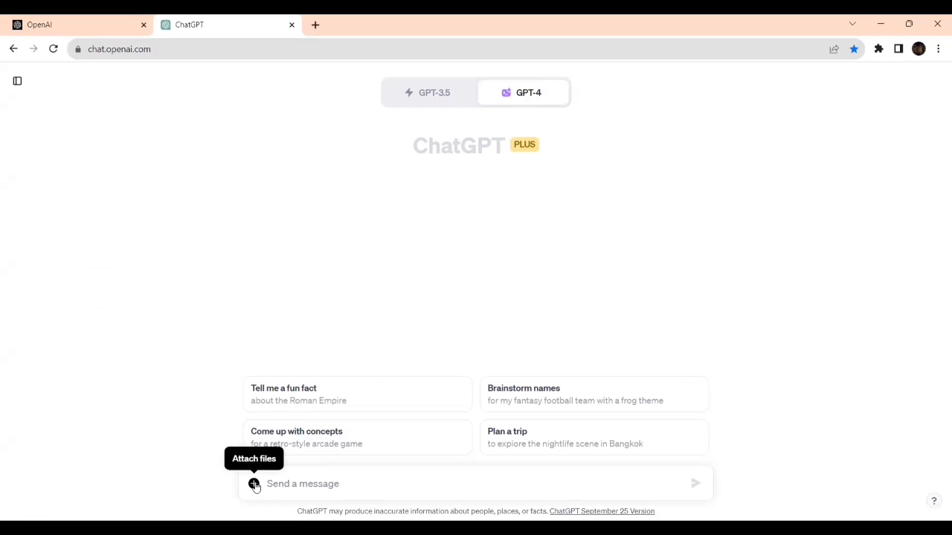
{"action": "left_click", "coordinate": [253, 483]}
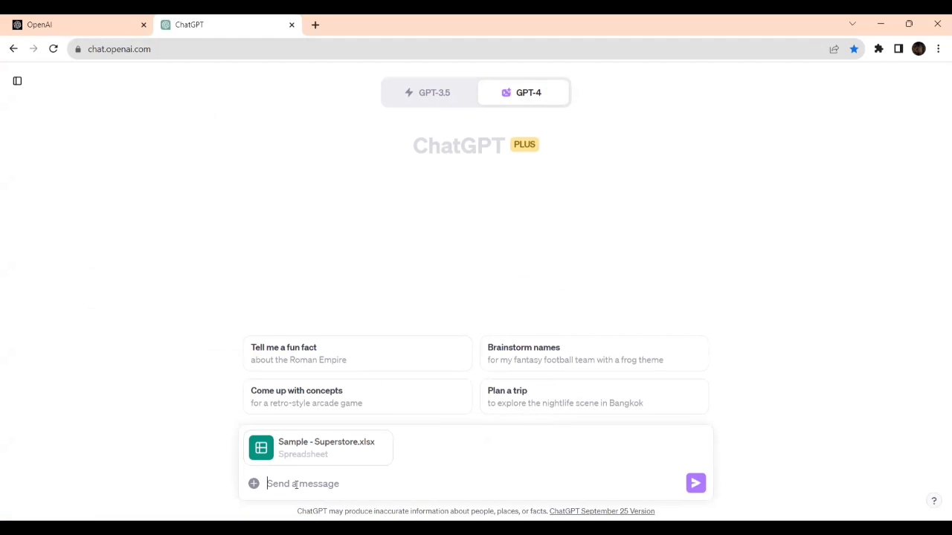
{"action": "mouse_move", "coordinate": [296, 488]}
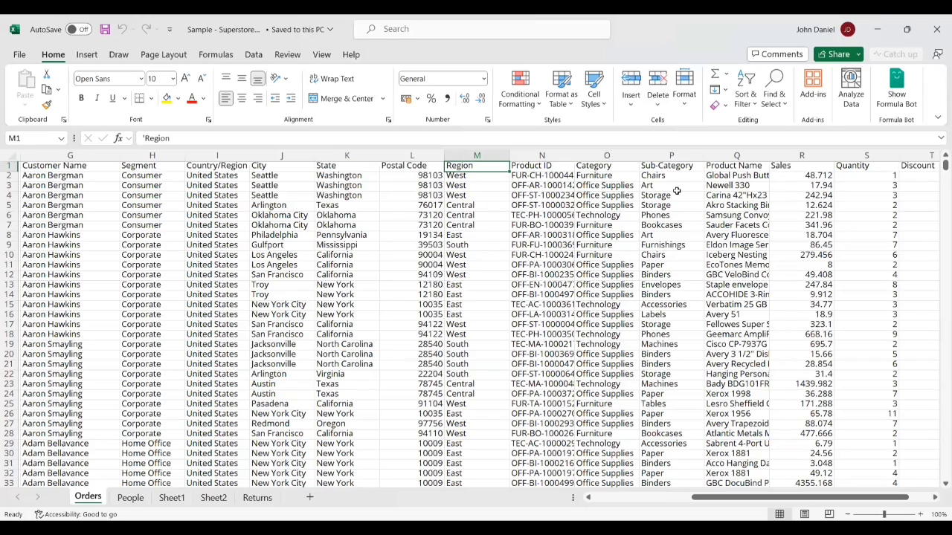
Check the Region and Sales columns of the Orders sheet
{"action": "left_click", "coordinate": [780, 165]}
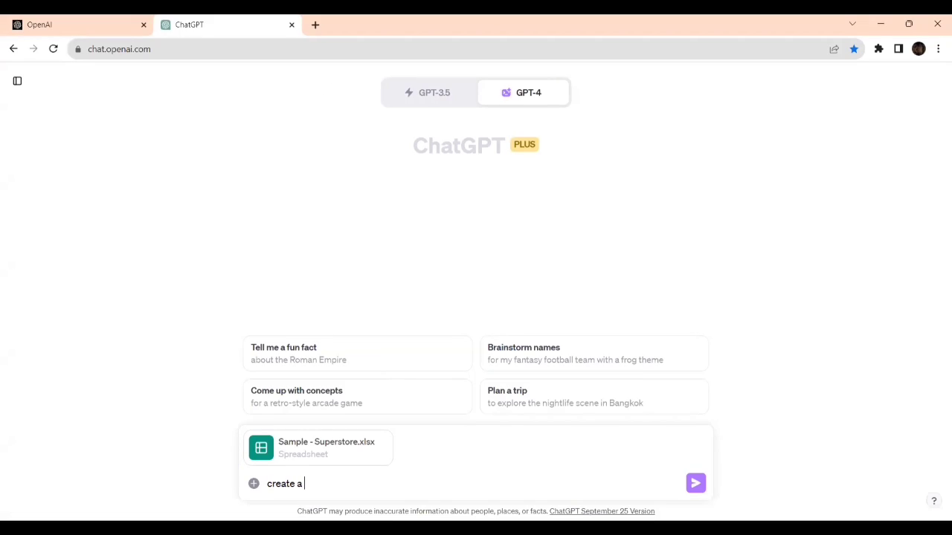
Write "create a simple Pie chart based on 'Orders' tab" in the message box
{"action": "type", "text": "simple Pie"}
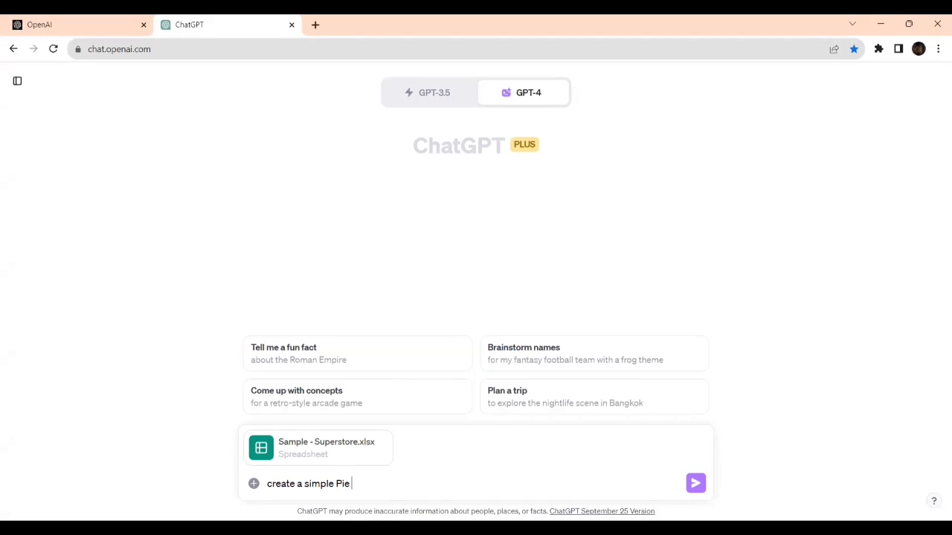
{"action": "type", "text": "chart"}
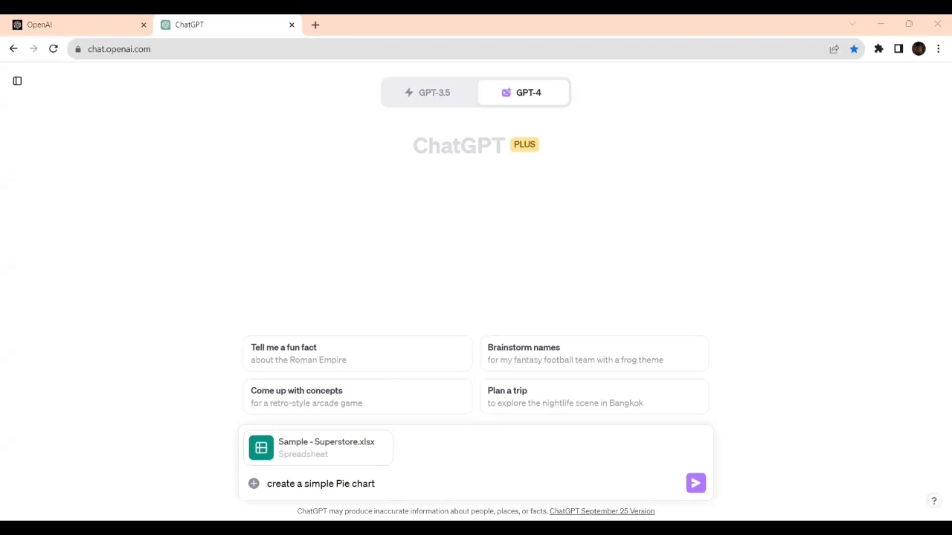
{"action": "type", "text": "based on"}
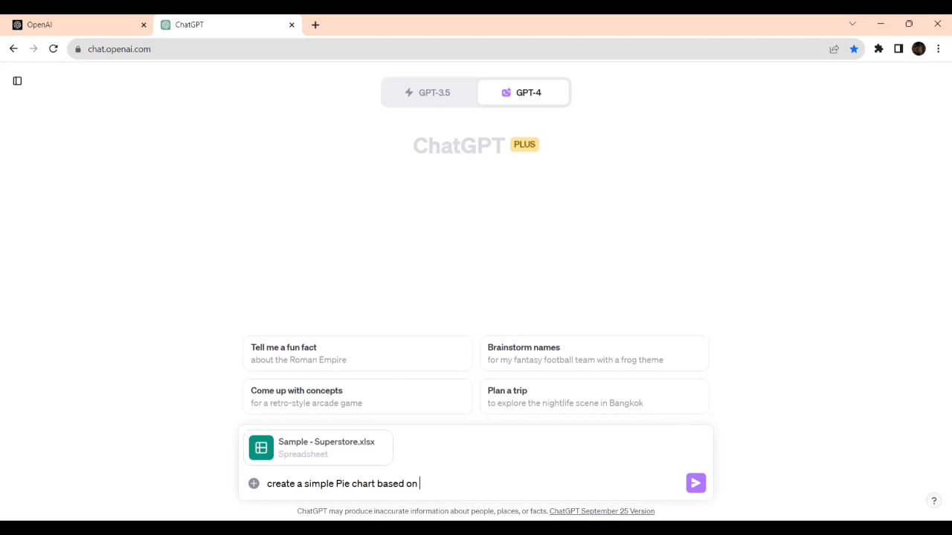
{"action": "type", "text": "'Order"}
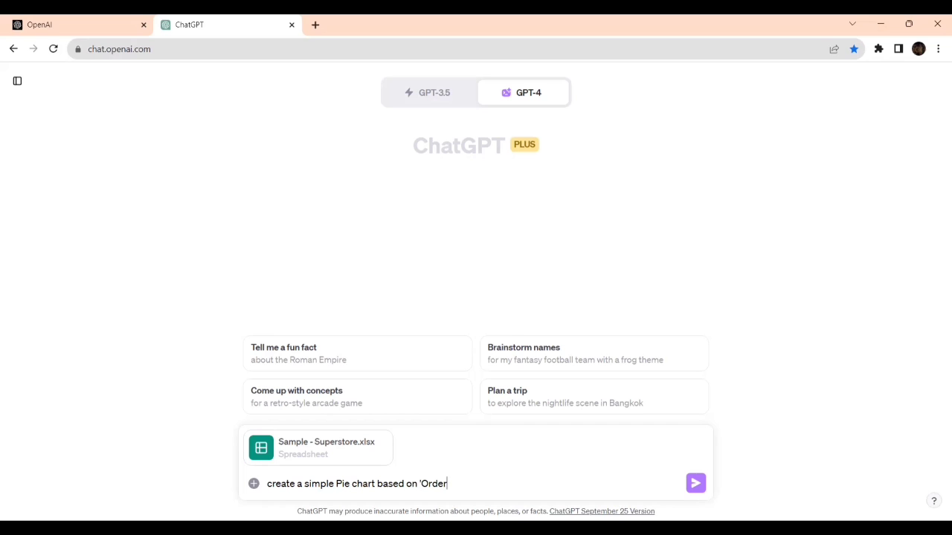
{"action": "type", "text": "s' tab"}
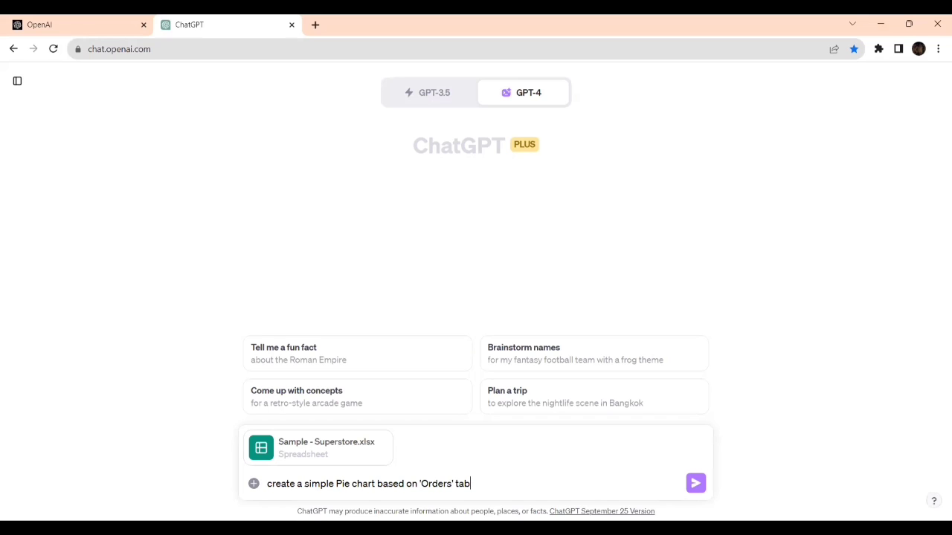
{"action": "mouse_move", "coordinate": [224, 485]}
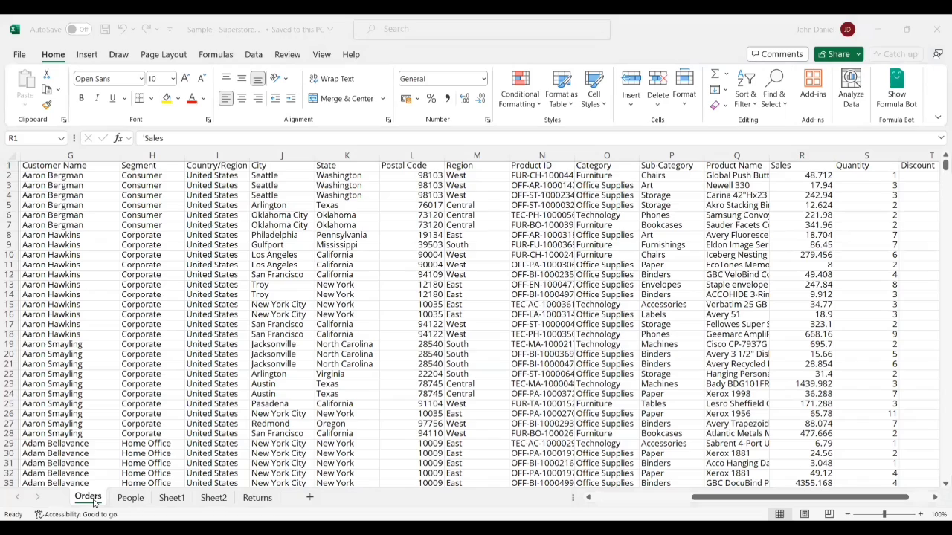
Finish the request with "based on 'Region' and 'Sales'" and send it
{"action": "left_click", "coordinate": [866, 165]}
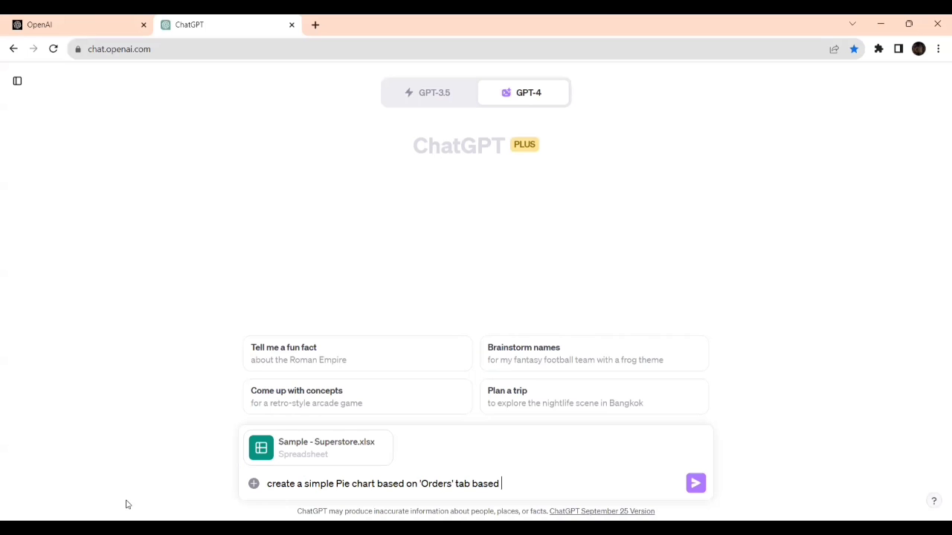
{"action": "type", "text": "on 'Re"}
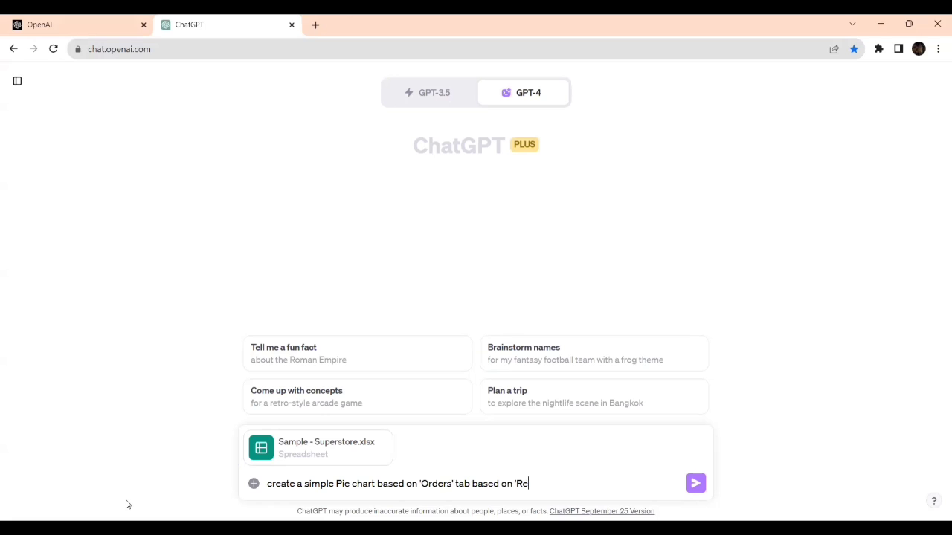
{"action": "type", "text": "gion'"}
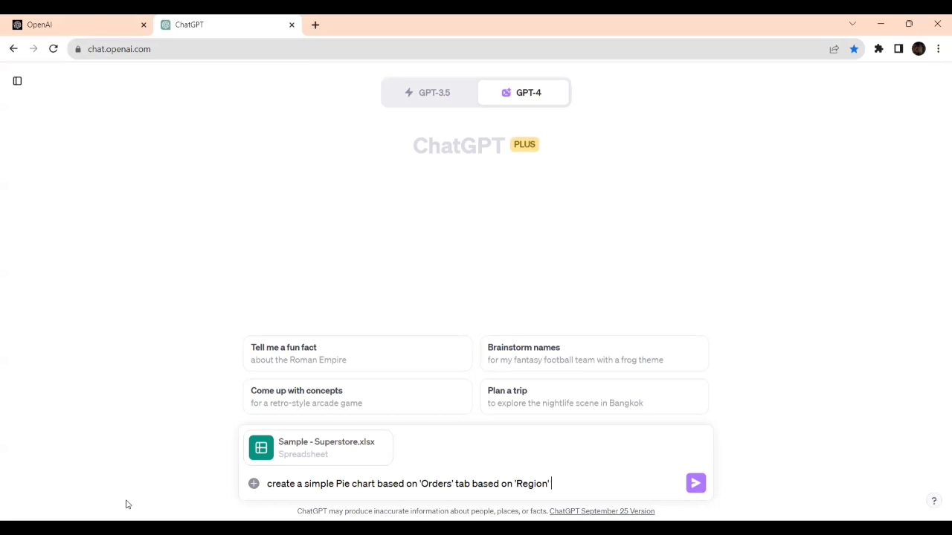
{"action": "type", "text": "and 'Sal"}
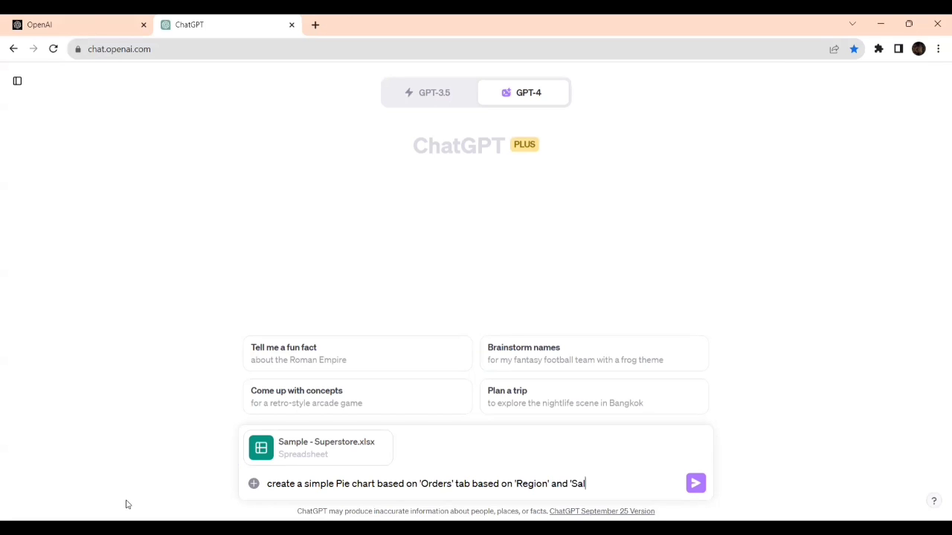
{"action": "type", "text": "es'"}
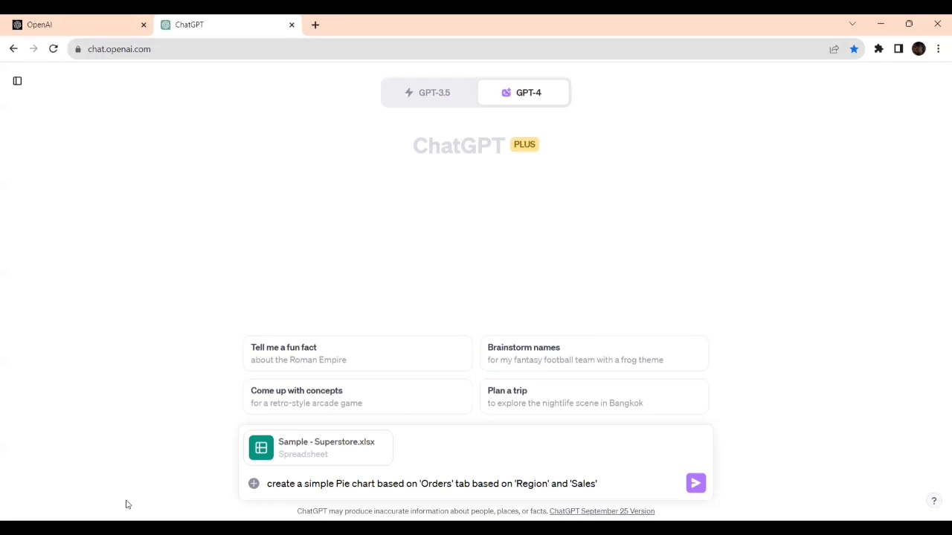
{"action": "left_click", "coordinate": [696, 483]}
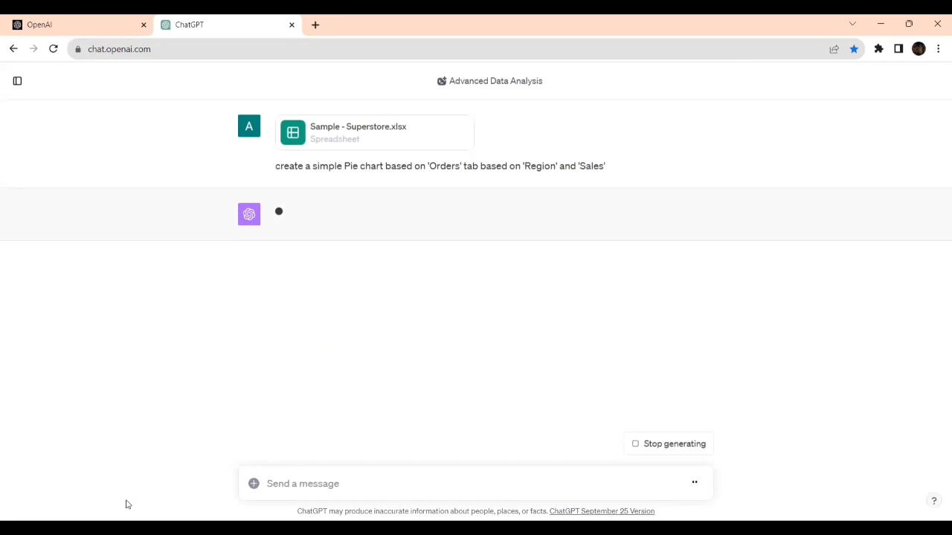
{"action": "mouse_move", "coordinate": [229, 310]}
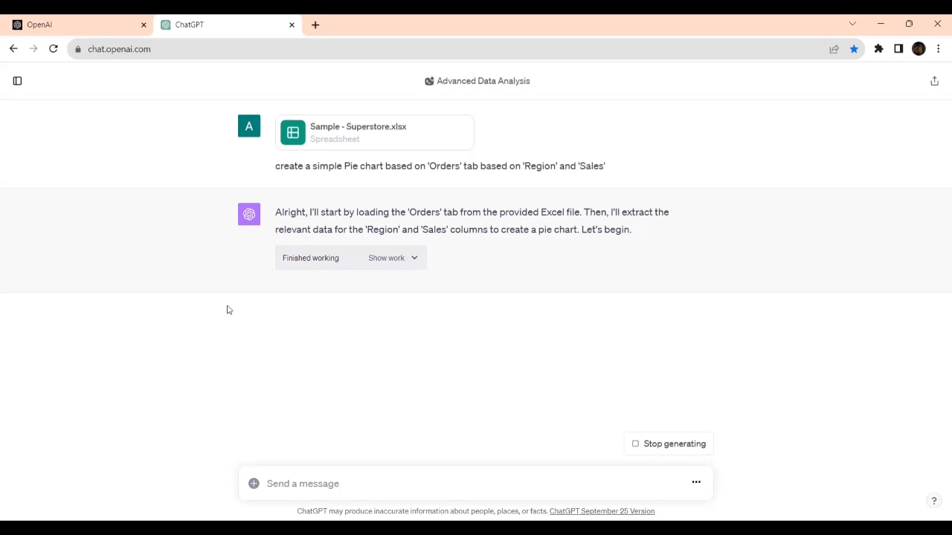
{"action": "mouse_move", "coordinate": [559, 400]}
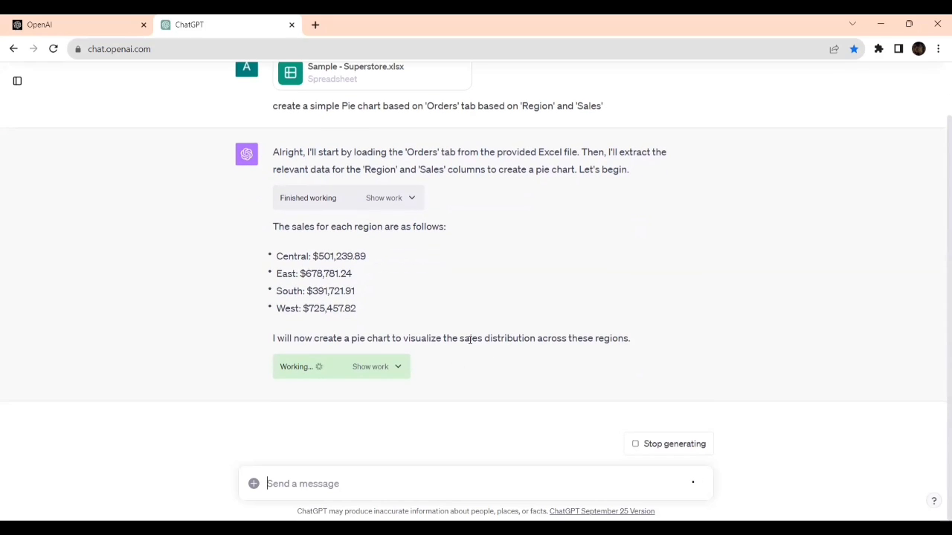
{"action": "mouse_move", "coordinate": [559, 334]}
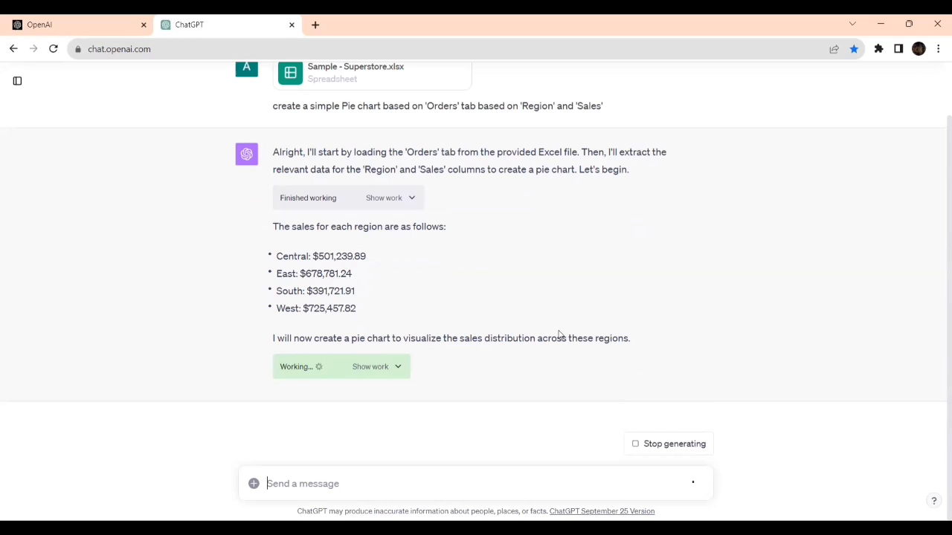
{"action": "mouse_move", "coordinate": [634, 292]}
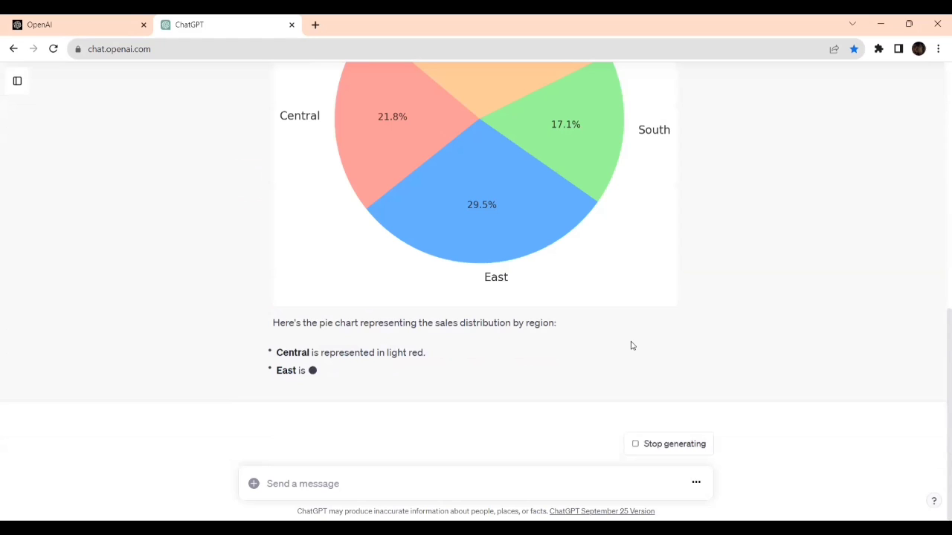
Scroll the reply to the Sales Distribution by Region pie chart and bring up its copy-image options
{"action": "scroll", "scroll_direction": "down", "scroll_amount": 3}
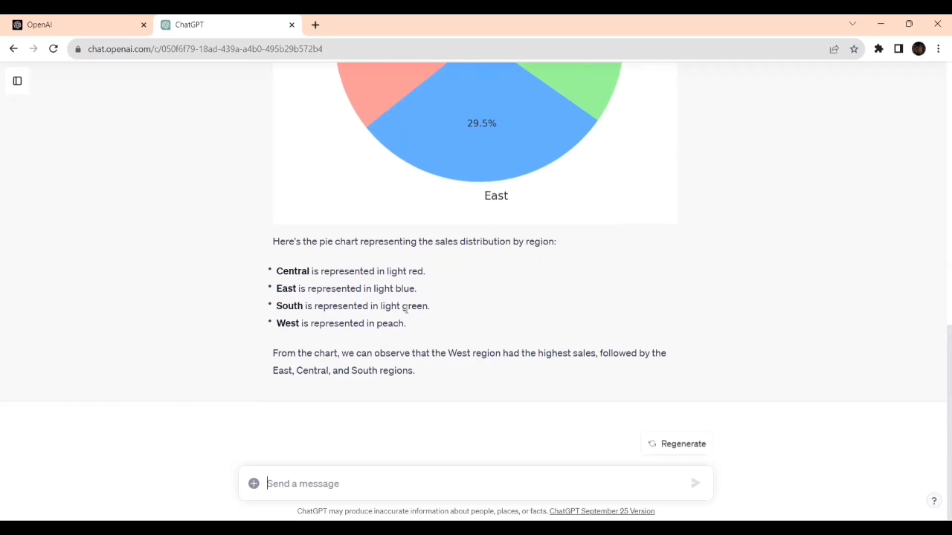
{"action": "scroll", "scroll_direction": "up", "scroll_amount": 3}
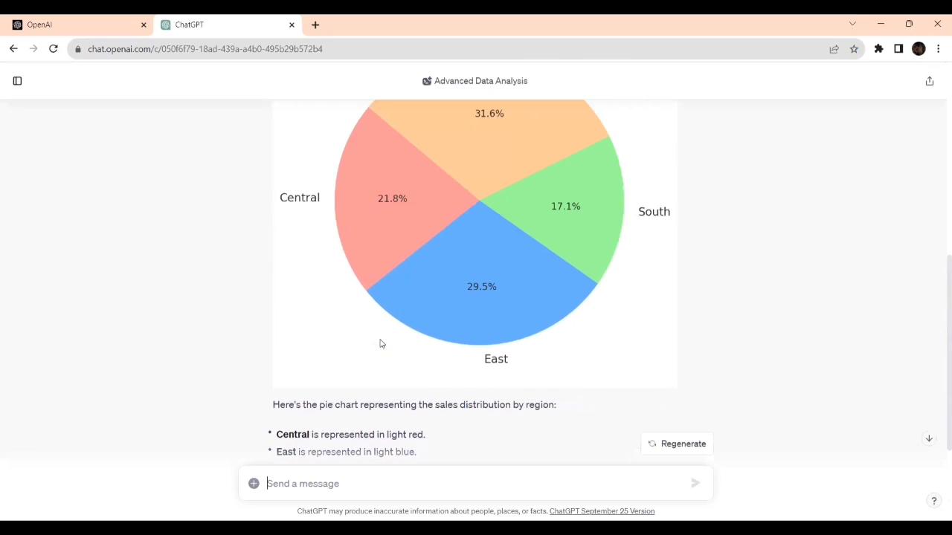
{"action": "scroll", "scroll_direction": "up", "scroll_amount": 3}
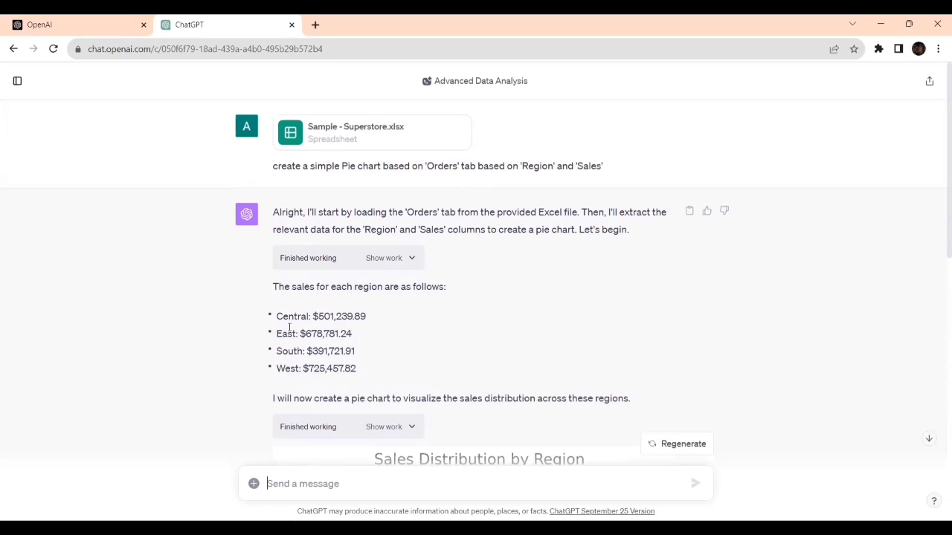
{"action": "mouse_move", "coordinate": [370, 318]}
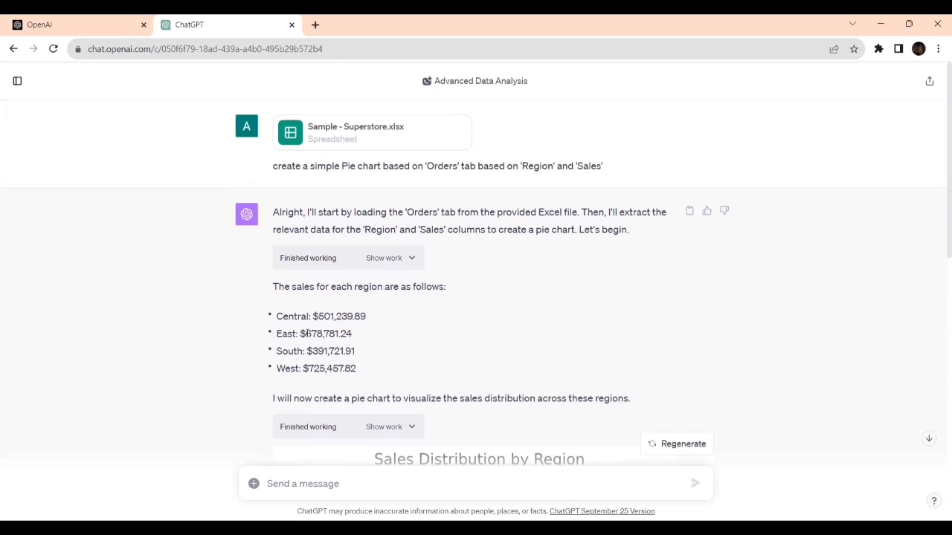
{"action": "mouse_move", "coordinate": [345, 333]}
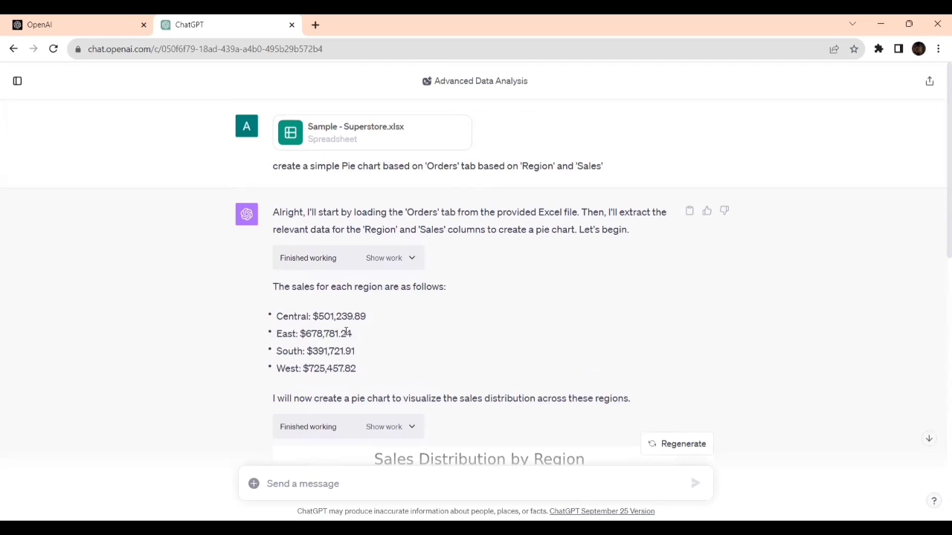
{"action": "scroll", "scroll_direction": "down", "scroll_amount": 3}
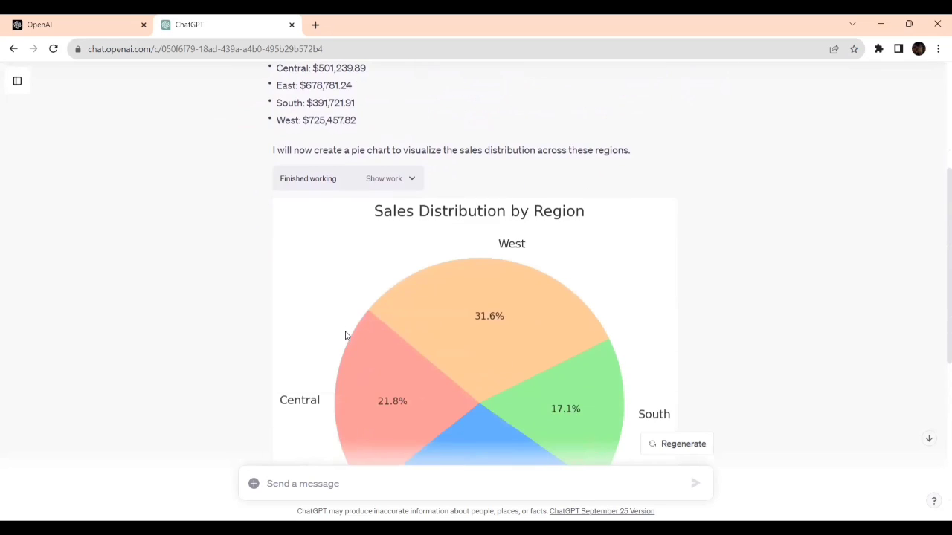
{"action": "scroll", "scroll_direction": "down", "scroll_amount": 3}
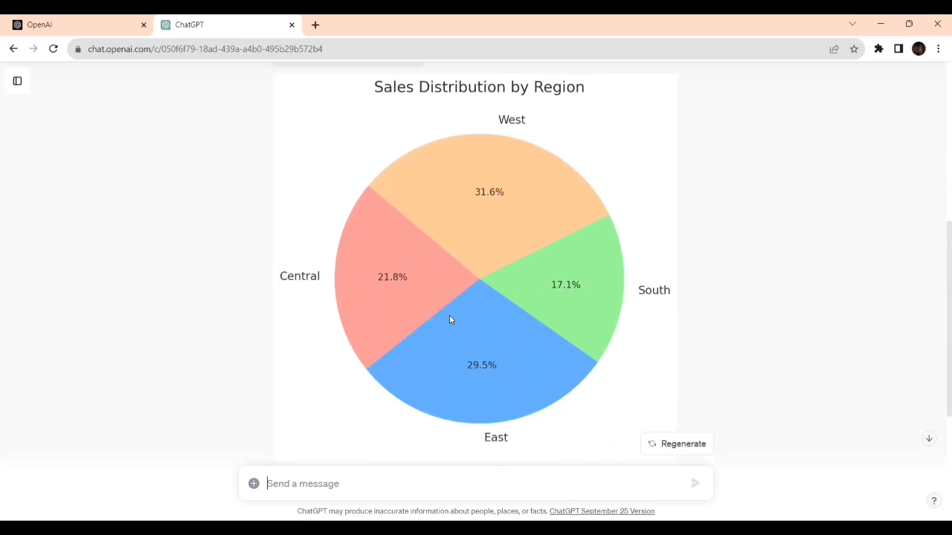
{"action": "mouse_move", "coordinate": [642, 154]}
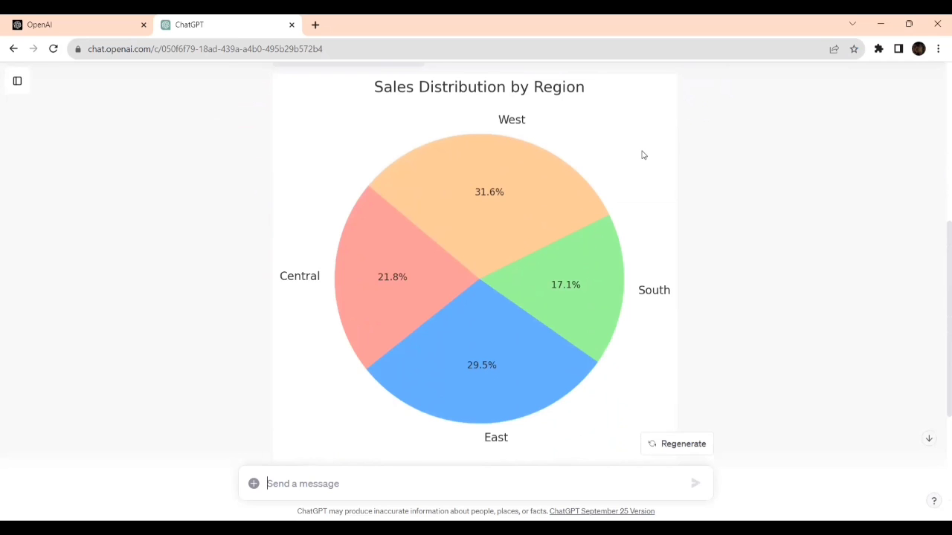
{"action": "right_click", "coordinate": [642, 155]}
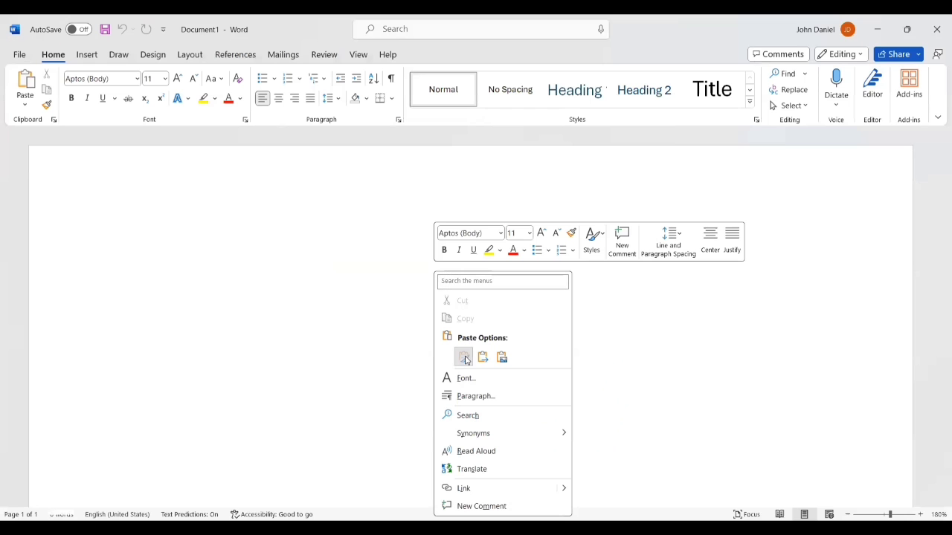
Paste the copied pie chart into the blank Word document as a picture
{"action": "left_click", "coordinate": [464, 357]}
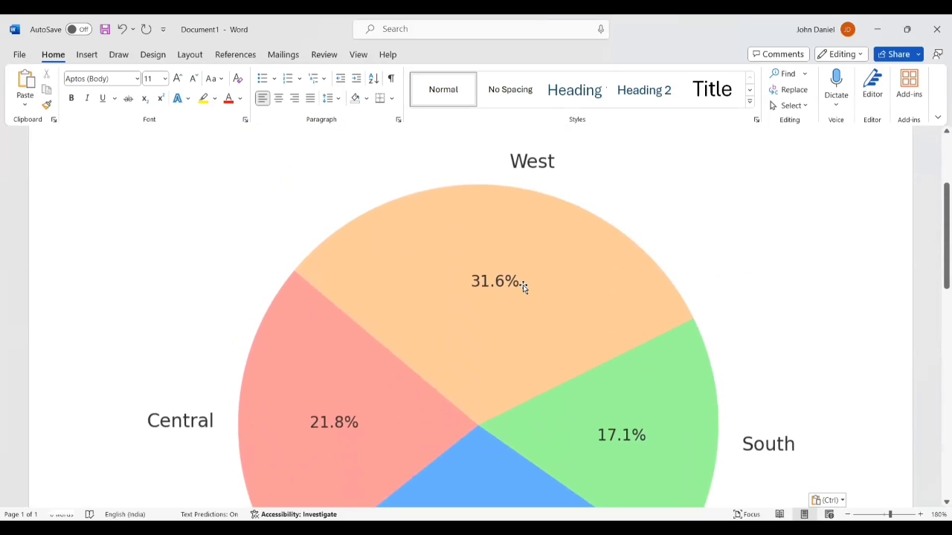
{"action": "scroll", "scroll_direction": "down", "scroll_amount": 3}
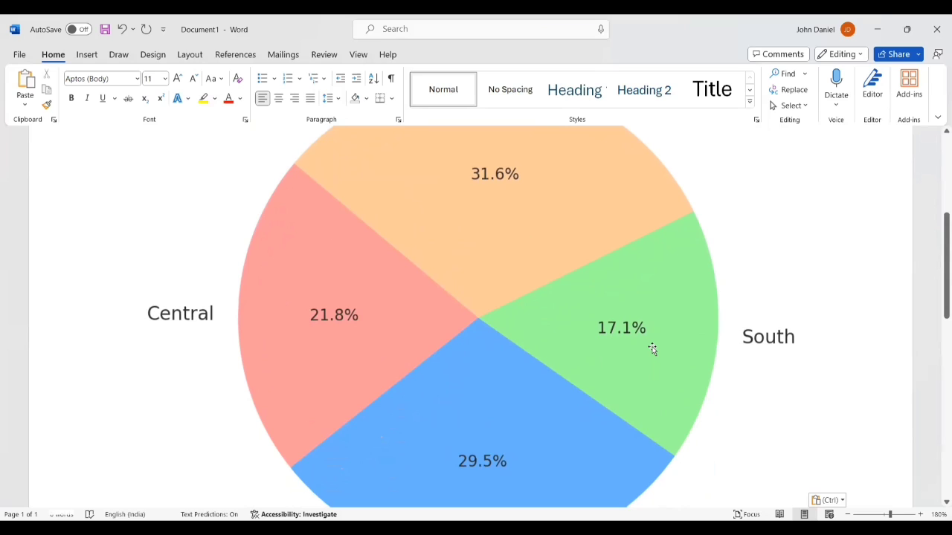
{"action": "scroll", "scroll_direction": "down", "scroll_amount": 3}
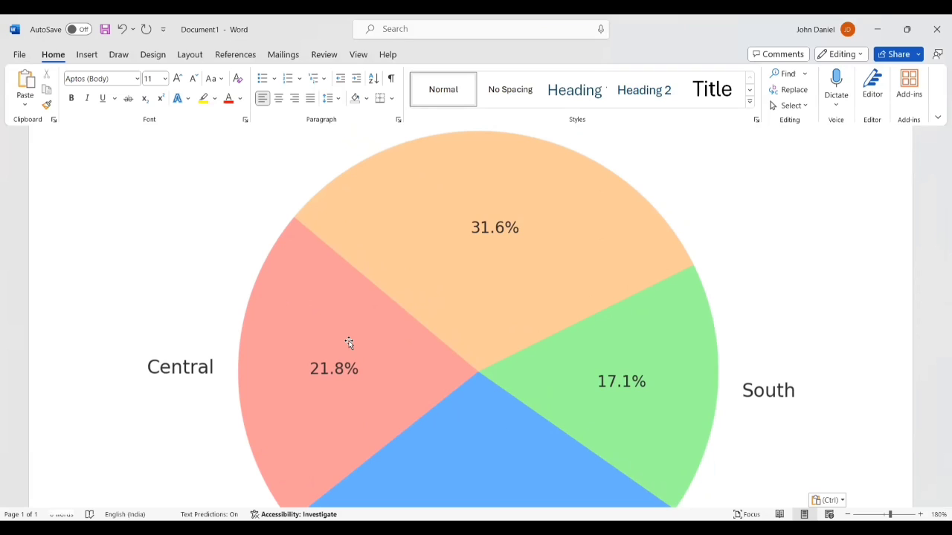
{"action": "mouse_move", "coordinate": [351, 343]}
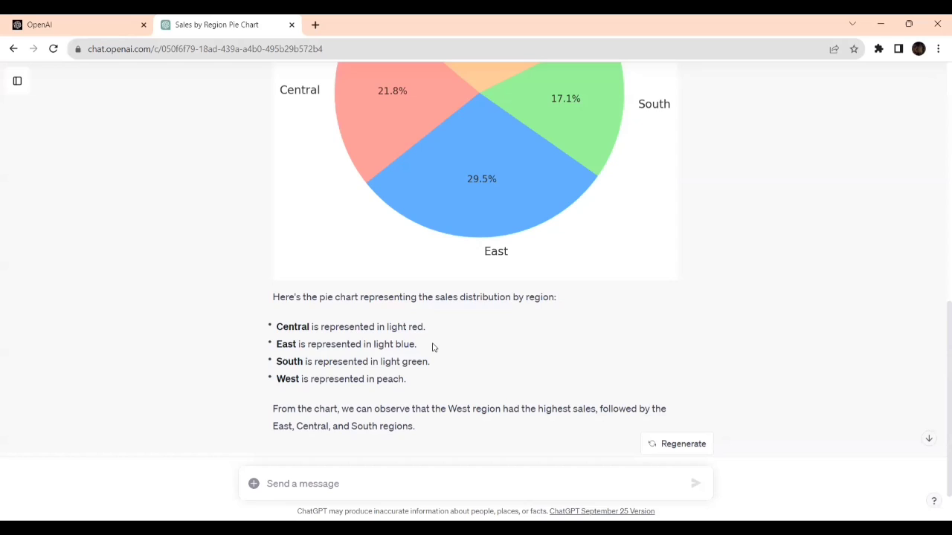
Scroll the ChatGPT reply to the colour key text below the pie chart
{"action": "scroll", "scroll_direction": "up", "scroll_amount": 3}
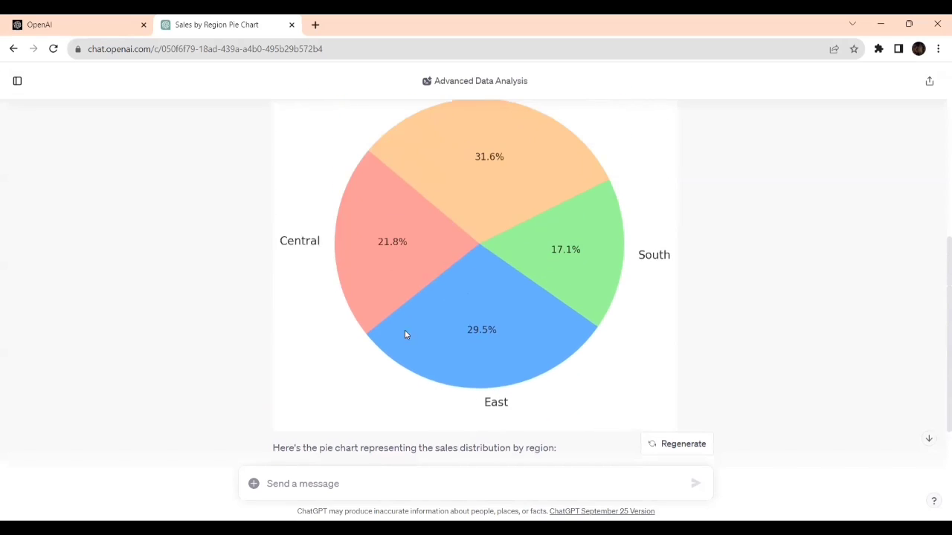
{"action": "scroll", "scroll_direction": "down", "scroll_amount": 3}
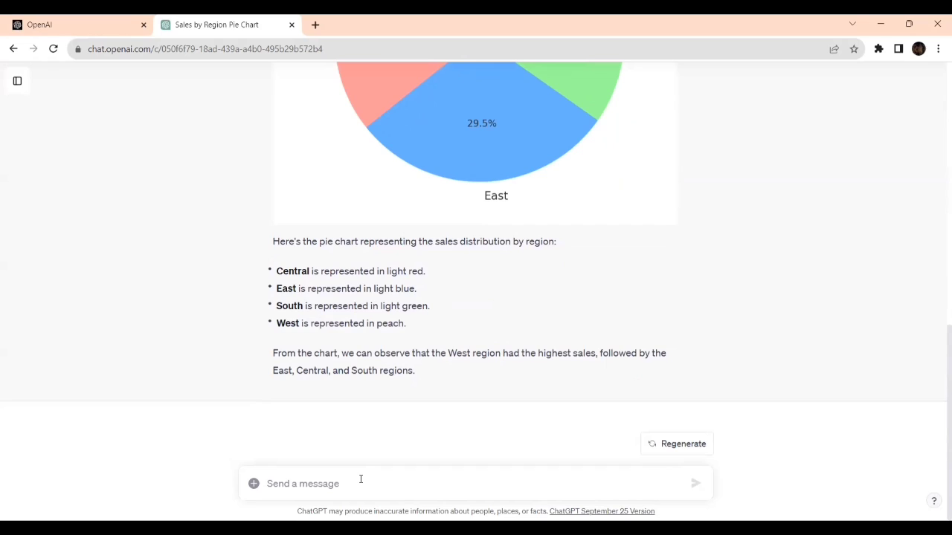
Send 'Display Values in the Pie chart in addition to percentage' to ChatGPT
{"action": "type", "text": "Display"}
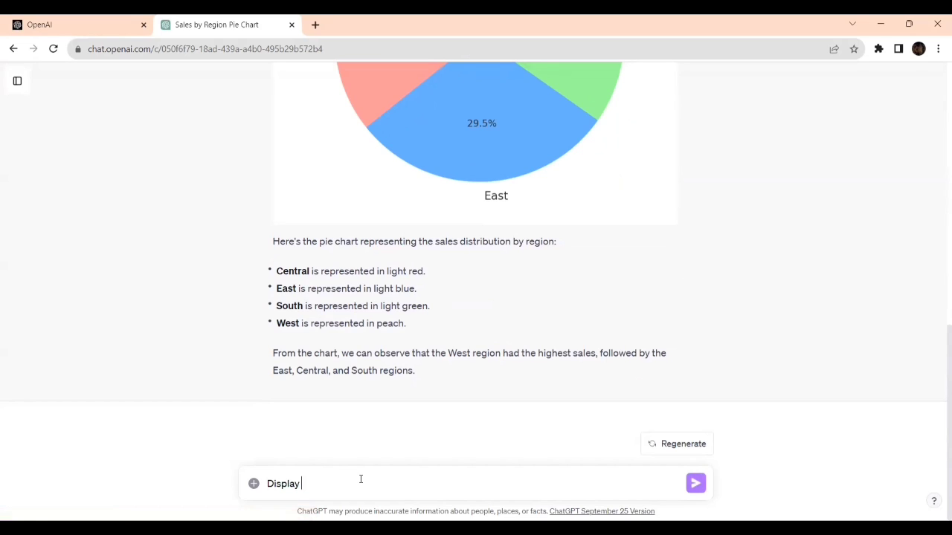
{"action": "type", "text": "val"}
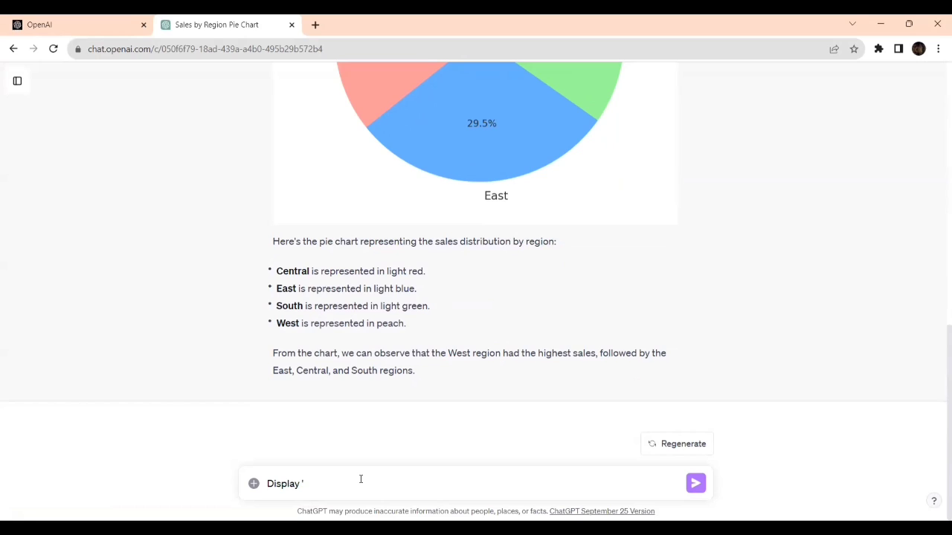
{"action": "type", "text": "Values"}
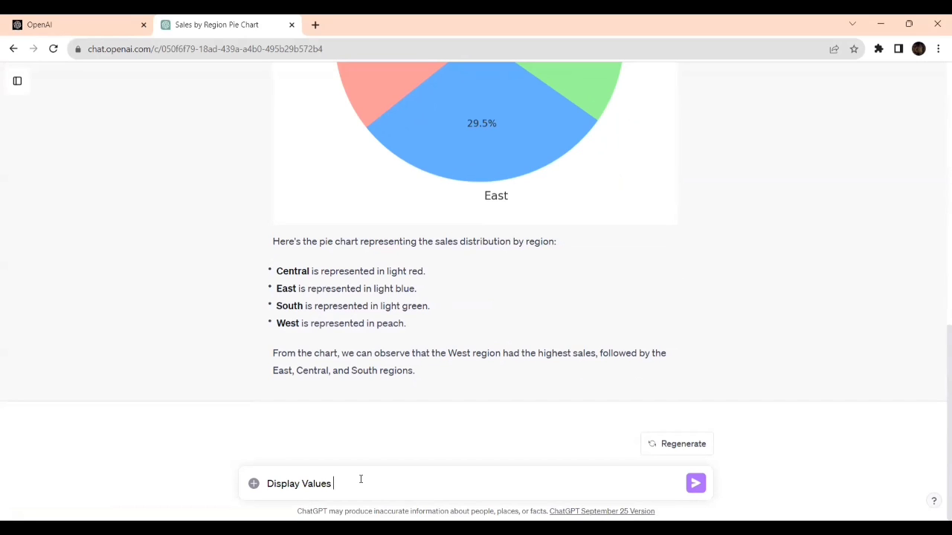
{"action": "type", "text": "in the Pir"}
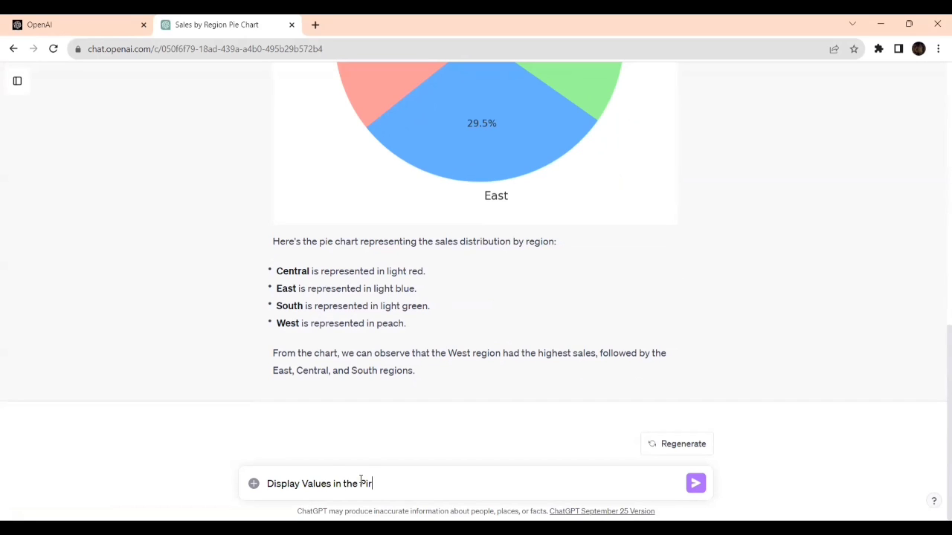
{"action": "type", "text": "e chart in"}
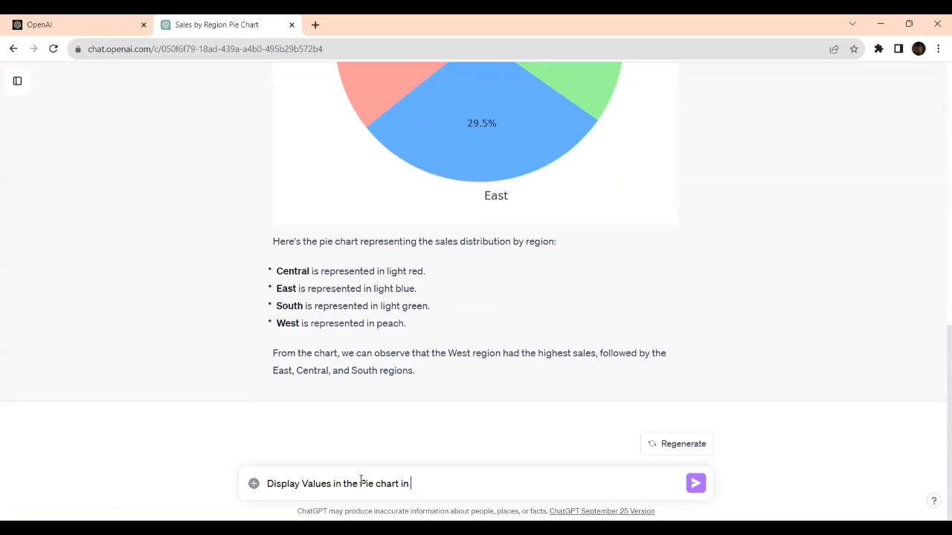
{"action": "type", "text": "addition to p"}
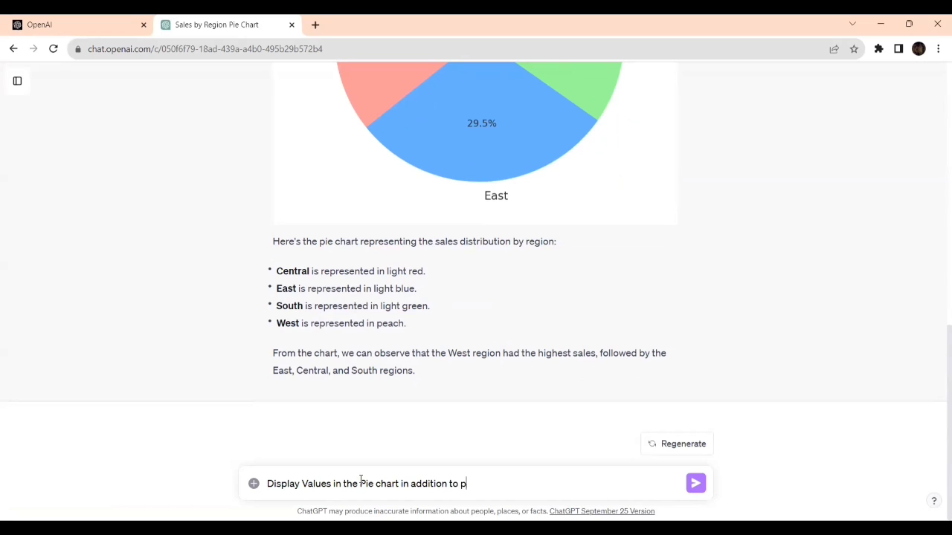
{"action": "type", "text": "ercentage"}
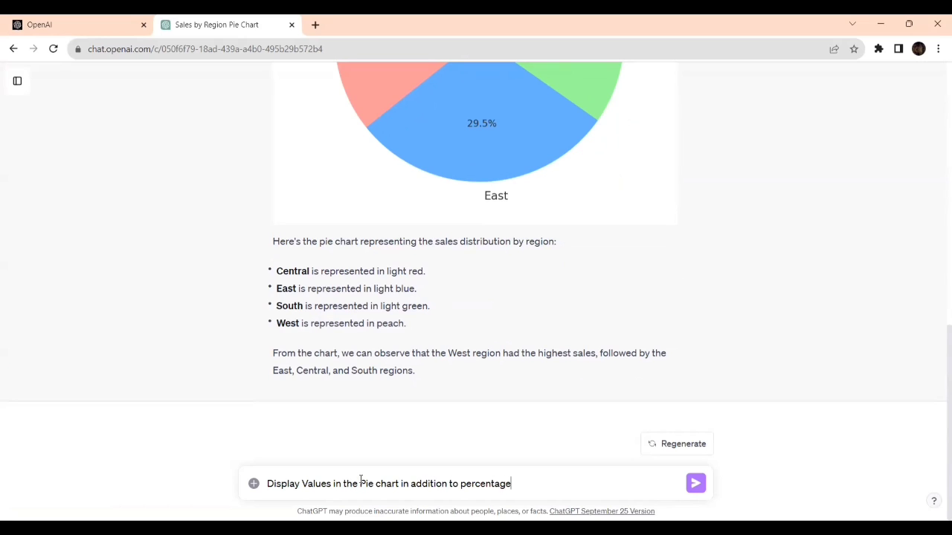
{"action": "mouse_move", "coordinate": [516, 92]}
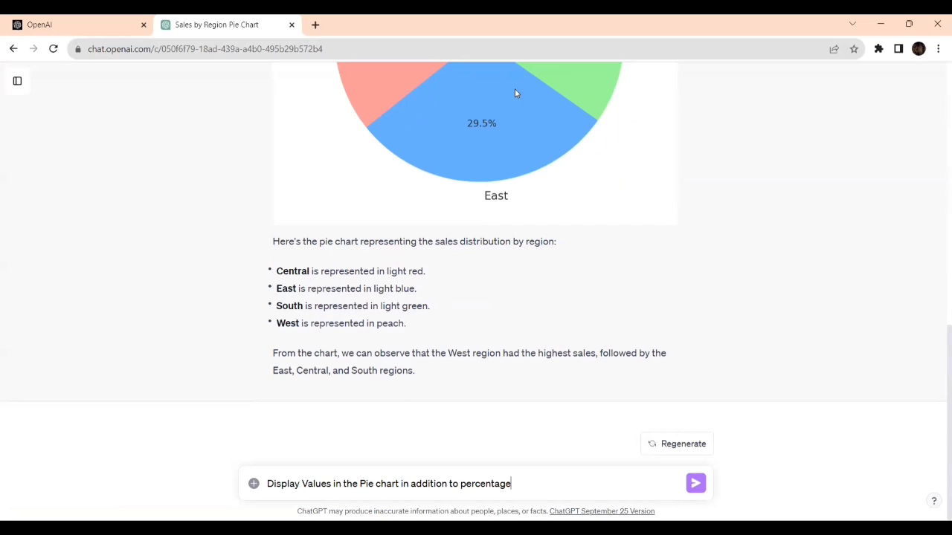
{"action": "scroll", "scroll_direction": "up", "scroll_amount": 3}
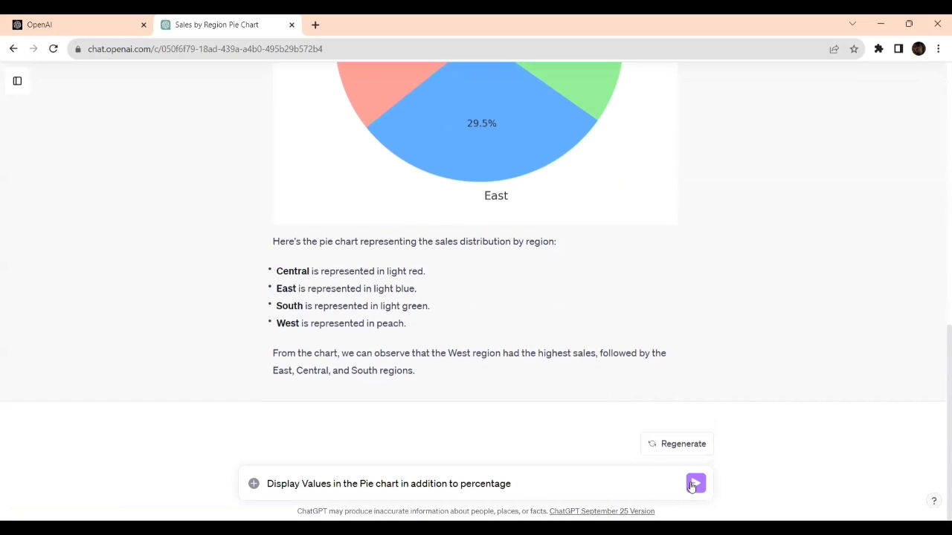
{"action": "left_click", "coordinate": [695, 483]}
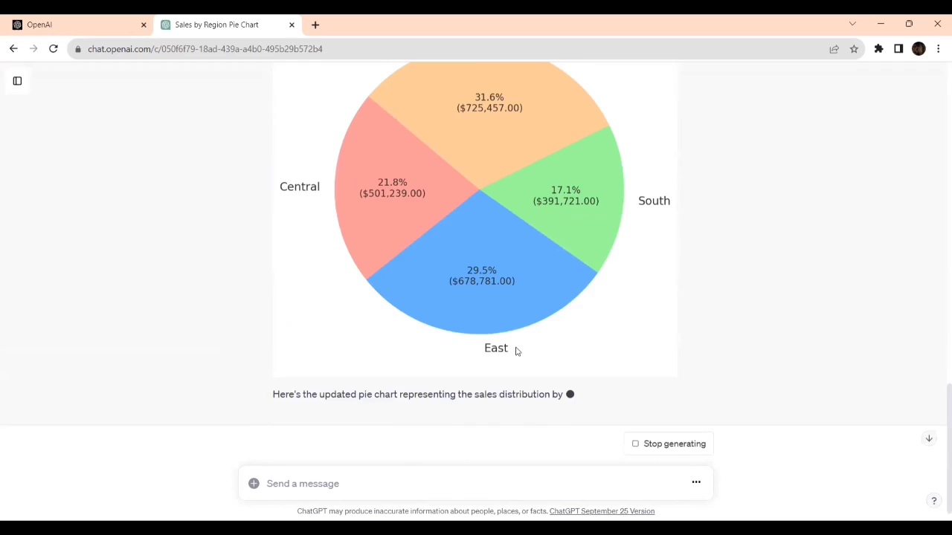
Scroll through the regenerated pie chart showing each region's percentage and dollar sales
{"action": "scroll", "scroll_direction": "up", "scroll_amount": 3}
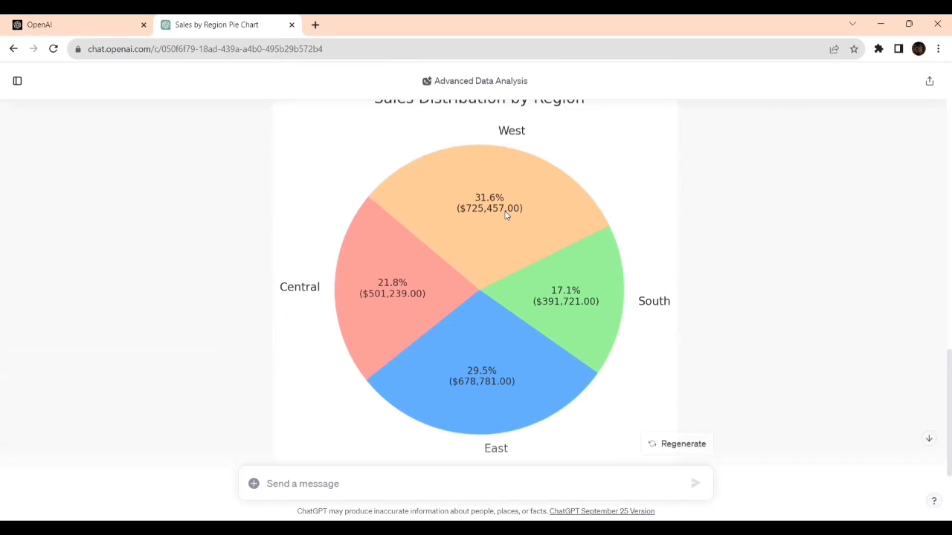
{"action": "scroll", "scroll_direction": "up", "scroll_amount": 3}
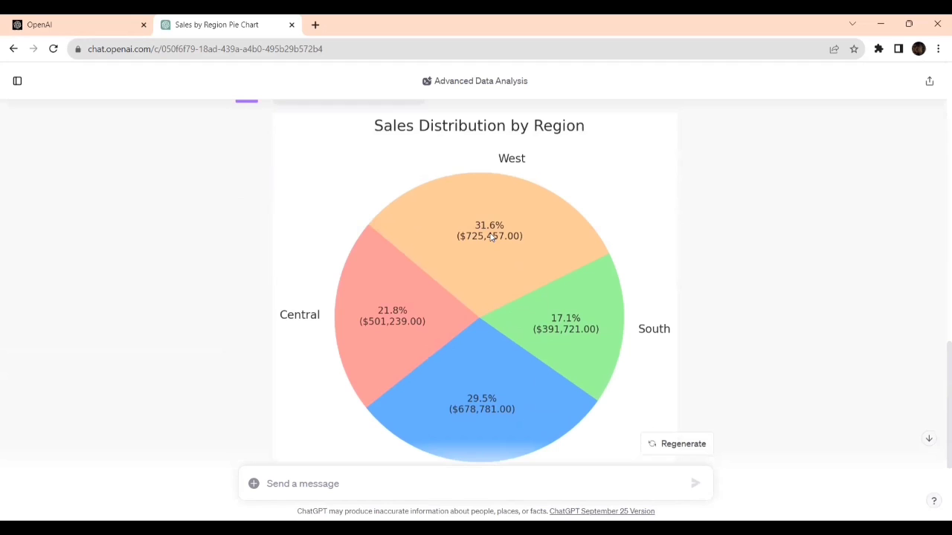
{"action": "mouse_move", "coordinate": [572, 345]}
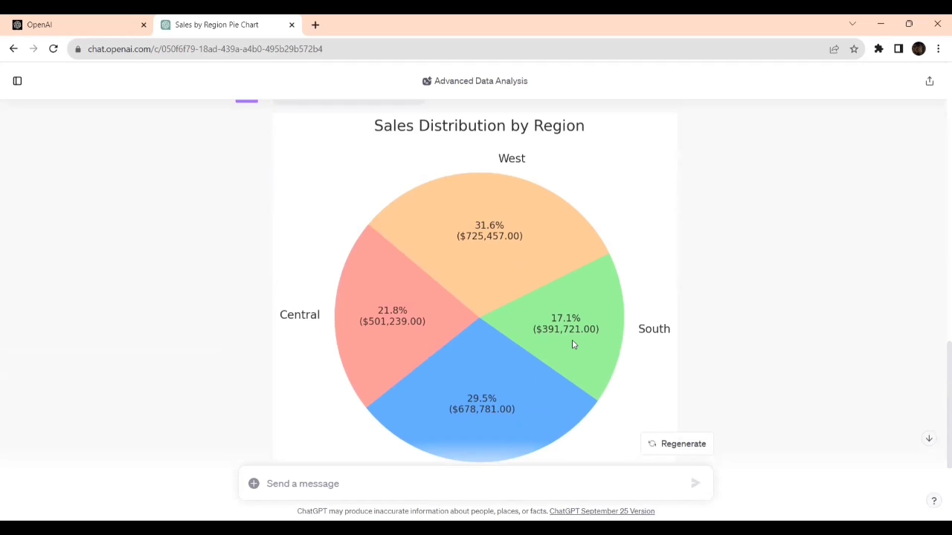
{"action": "mouse_move", "coordinate": [553, 345]}
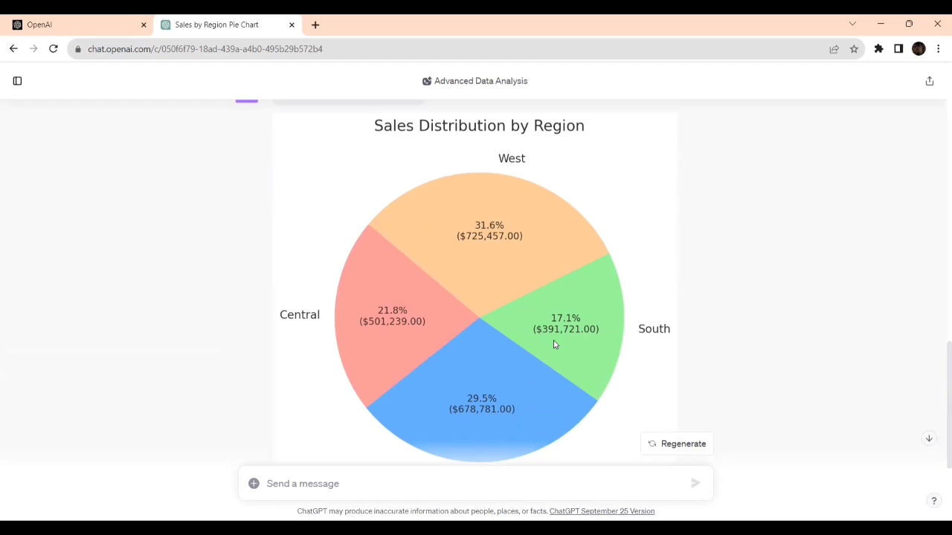
{"action": "scroll", "scroll_direction": "down", "scroll_amount": 3}
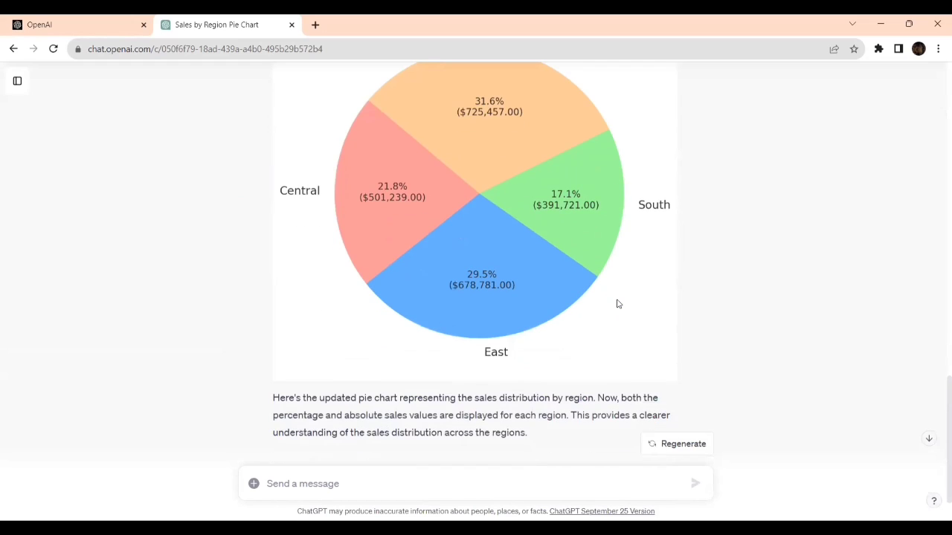
{"action": "mouse_move", "coordinate": [351, 254]}
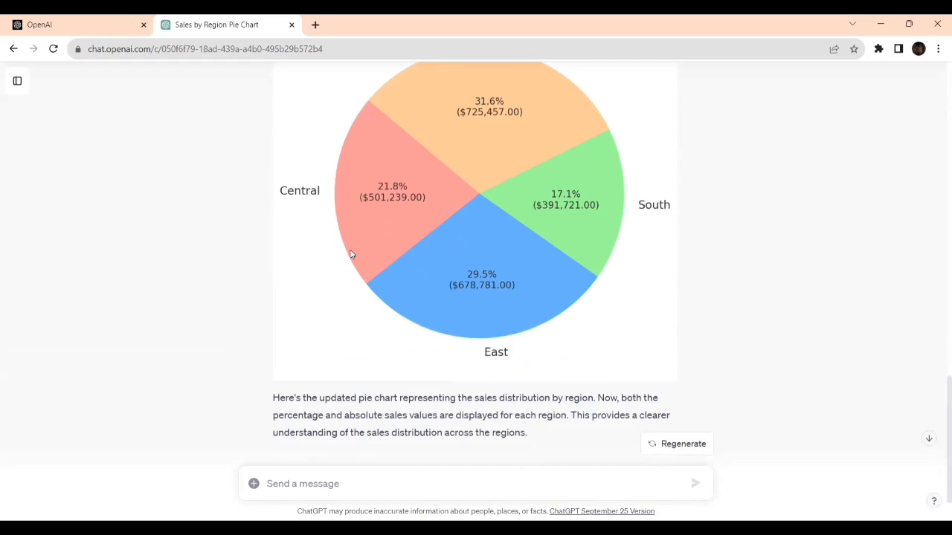
{"action": "mouse_move", "coordinate": [386, 252]}
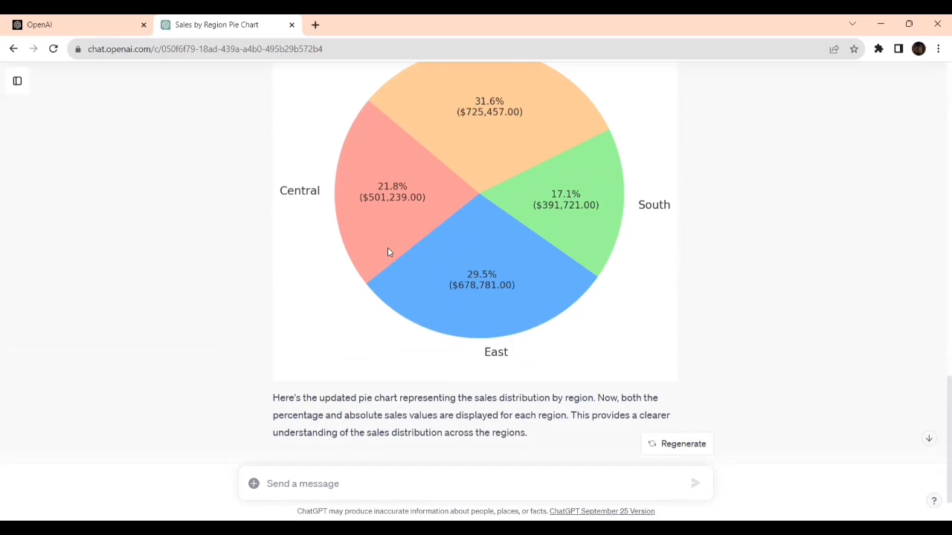
{"action": "scroll", "scroll_direction": "down", "scroll_amount": 3}
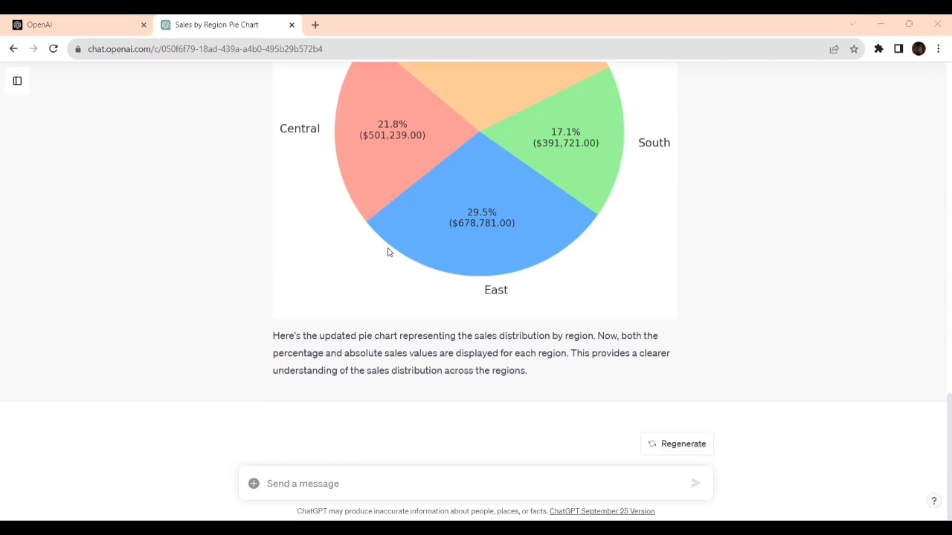
{"action": "mouse_move", "coordinate": [446, 358]}
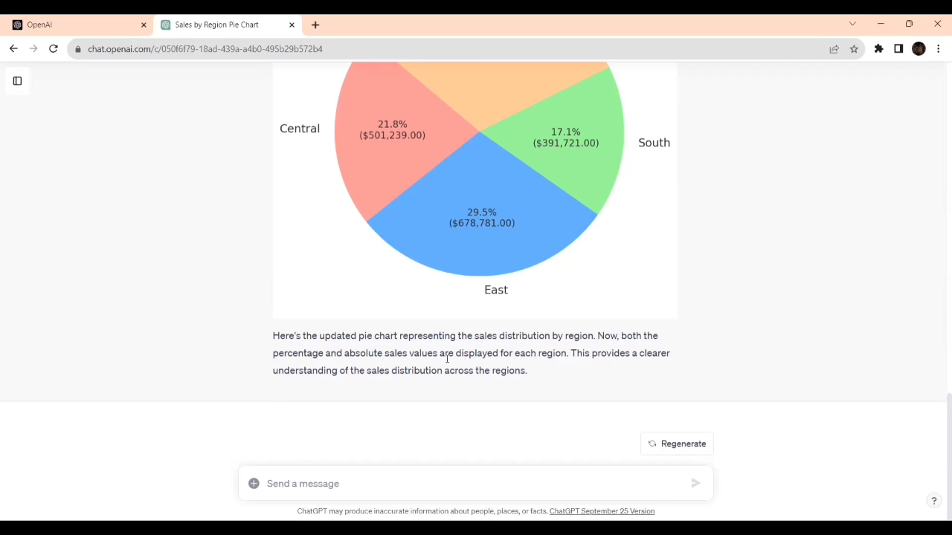
{"action": "mouse_move", "coordinate": [363, 483]}
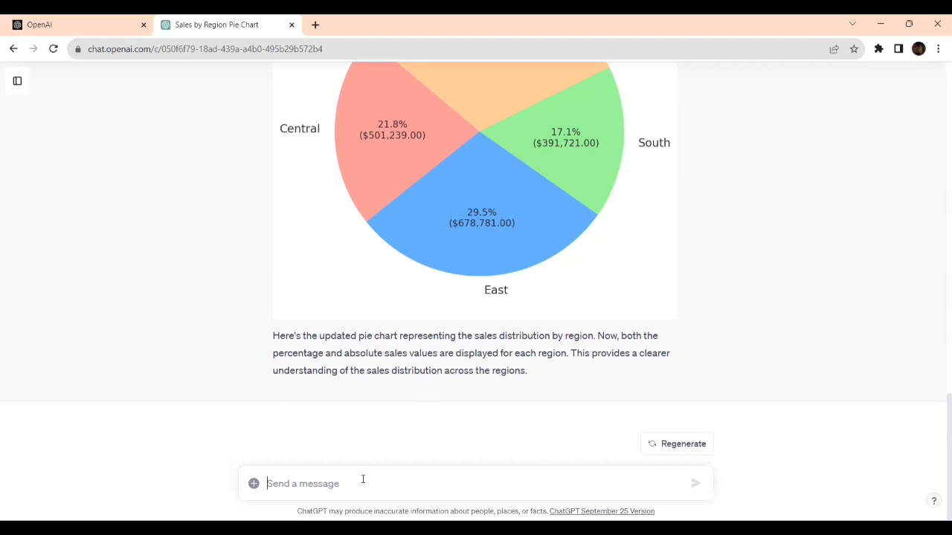
Send "create a Donut chart for 'Orders' tab based on 'Region' and 'Sales'" to ChatGPT
{"action": "type", "text": "create a P"}
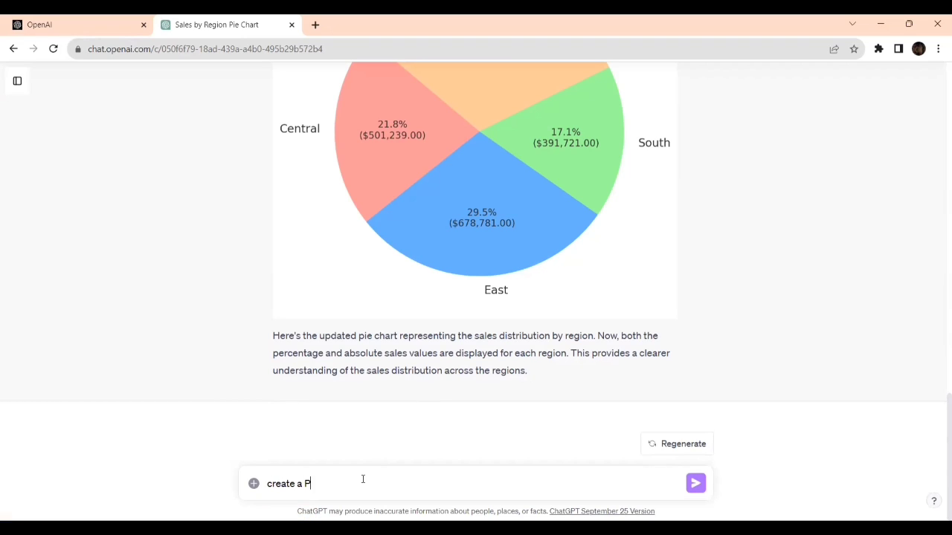
{"action": "key", "text": "Backspace"}
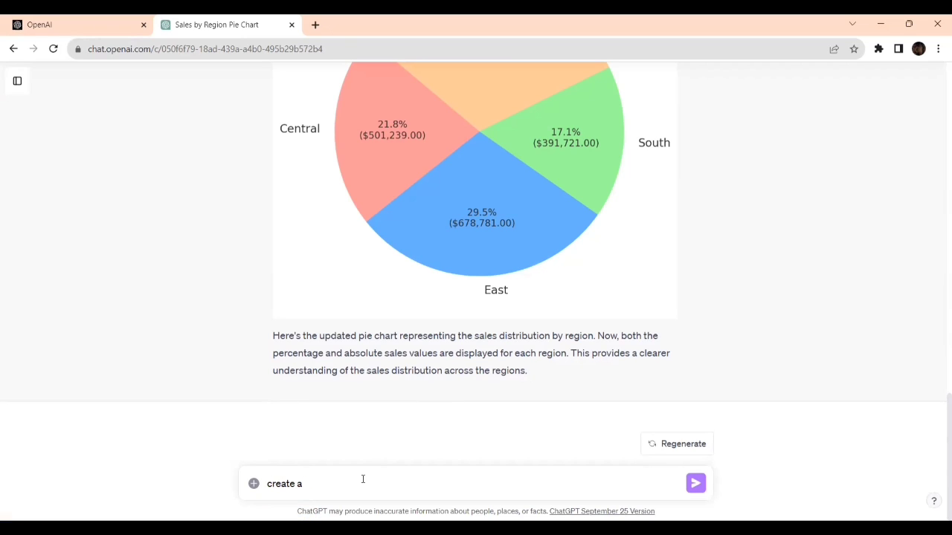
{"action": "type", "text": "Donut"}
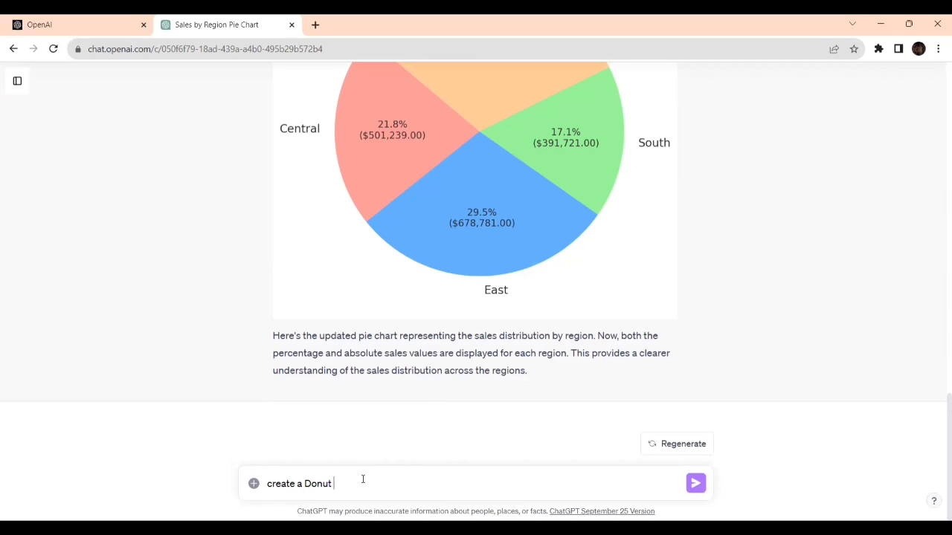
{"action": "type", "text": "chart"}
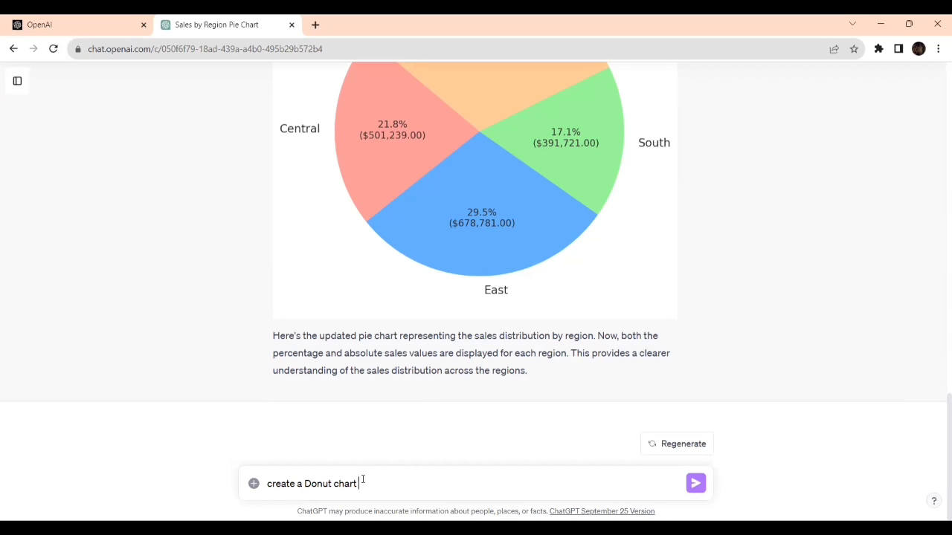
{"action": "type", "text": "for 'Orders"}
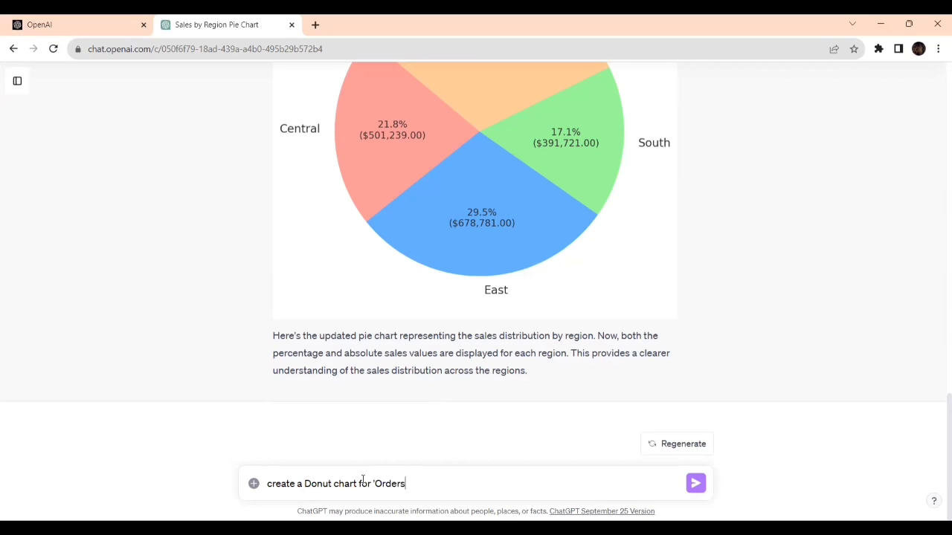
{"action": "type", "text": "tab"}
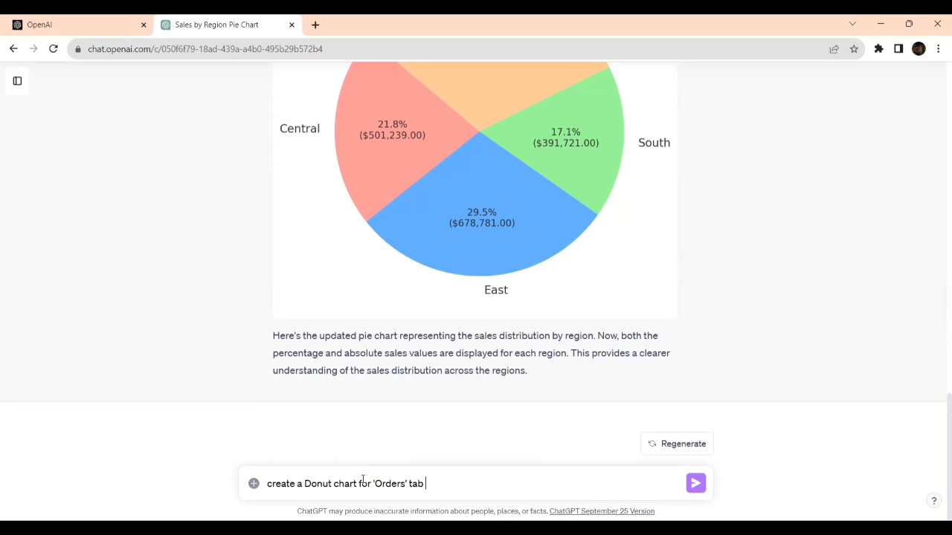
{"action": "type", "text": "based on"}
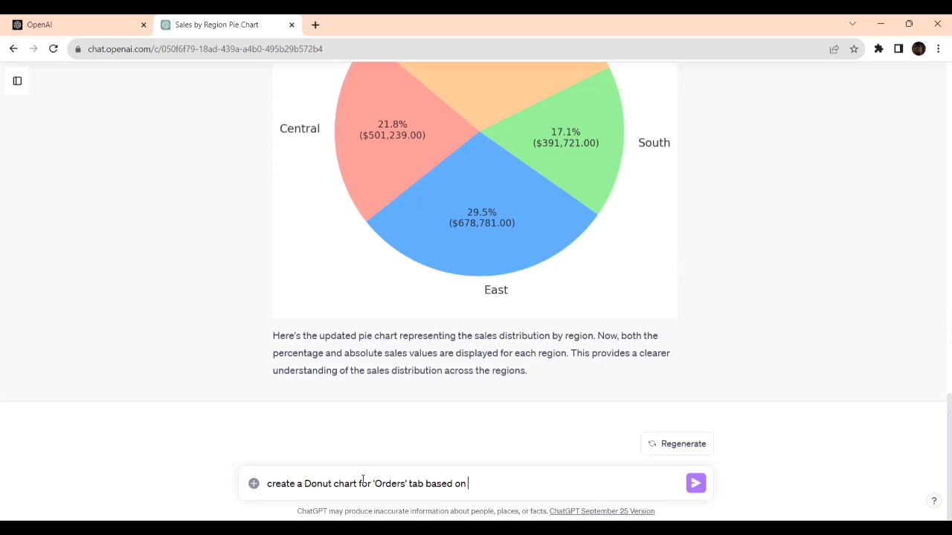
{"action": "type", "text": "Region'"}
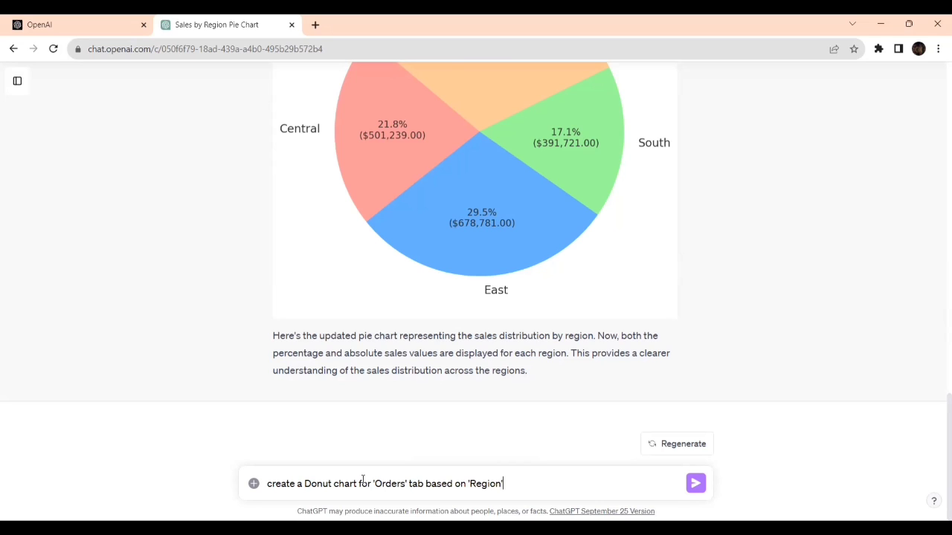
{"action": "type", "text": "and 'Sale"}
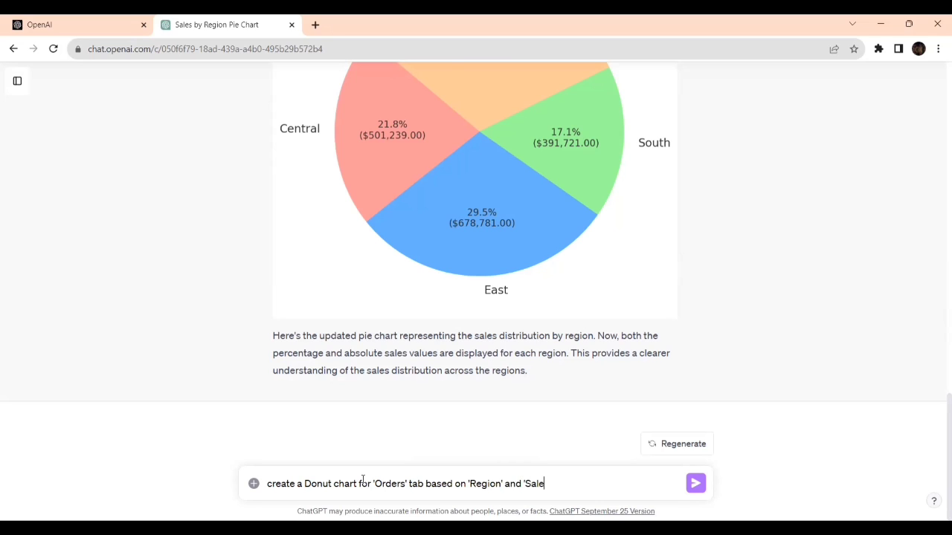
{"action": "type", "text": "s"}
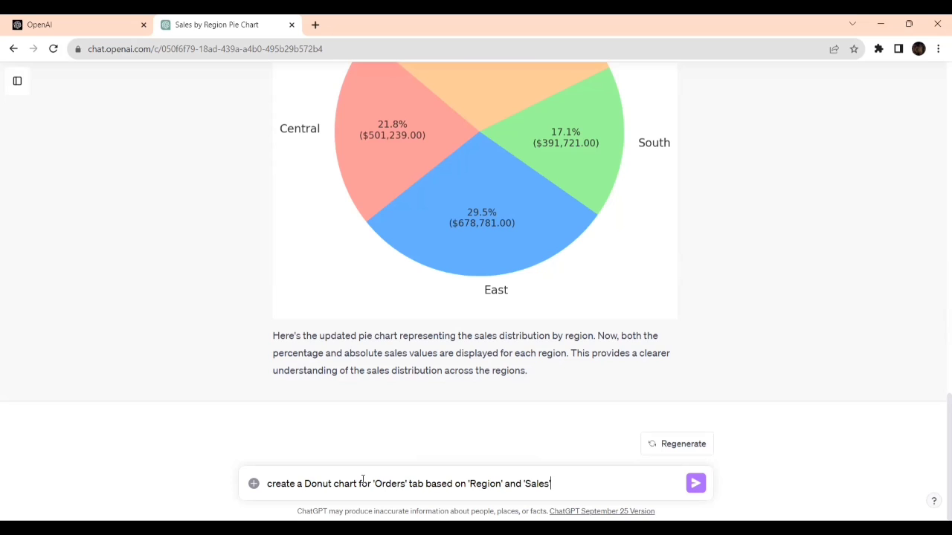
{"action": "left_click", "coordinate": [694, 483]}
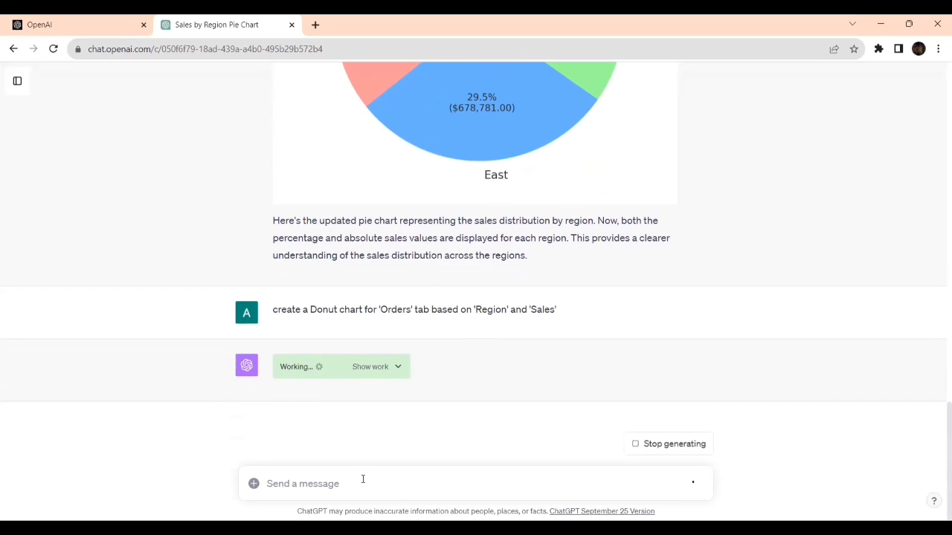
{"action": "mouse_move", "coordinate": [345, 358]}
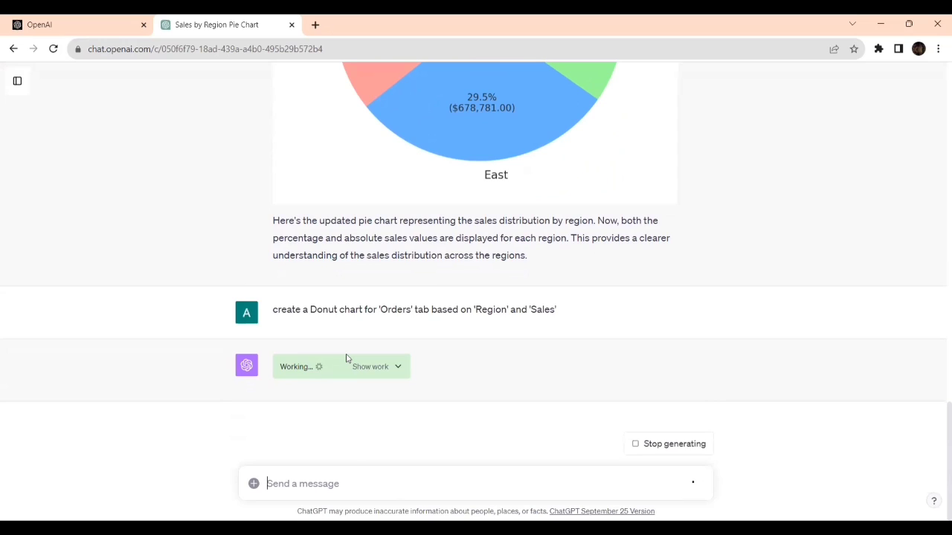
{"action": "mouse_move", "coordinate": [489, 297]}
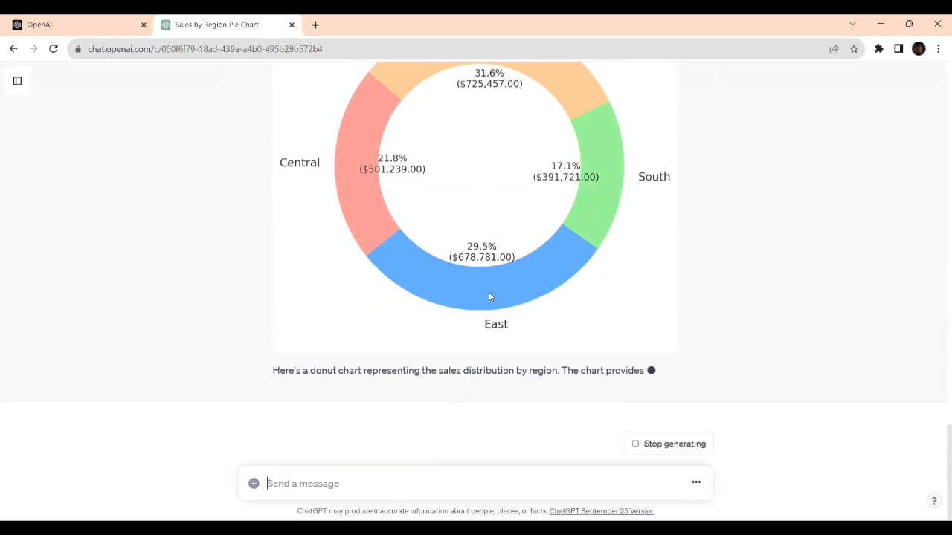
Reveal the Python code behind the Sales Distribution by Region donut chart via Show work
{"action": "scroll", "scroll_direction": "up", "scroll_amount": 3}
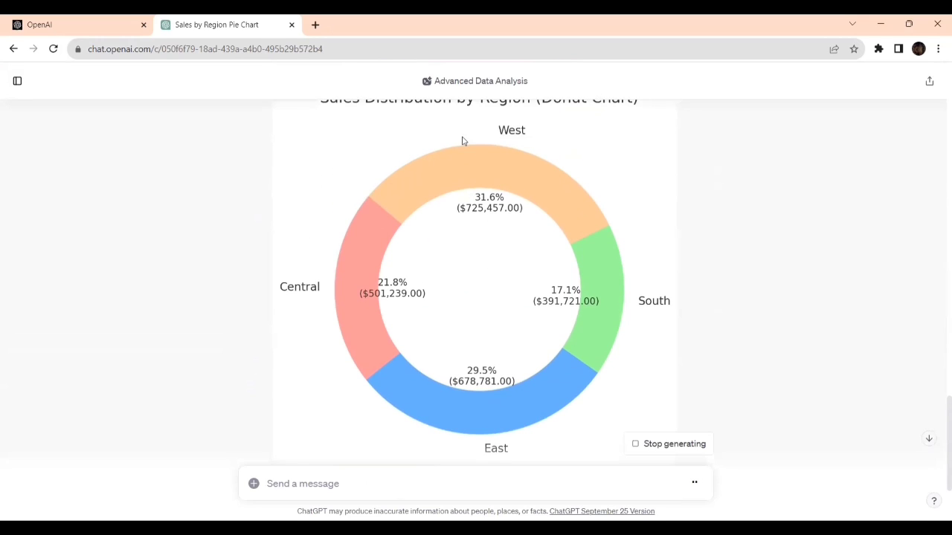
{"action": "mouse_move", "coordinate": [491, 208]}
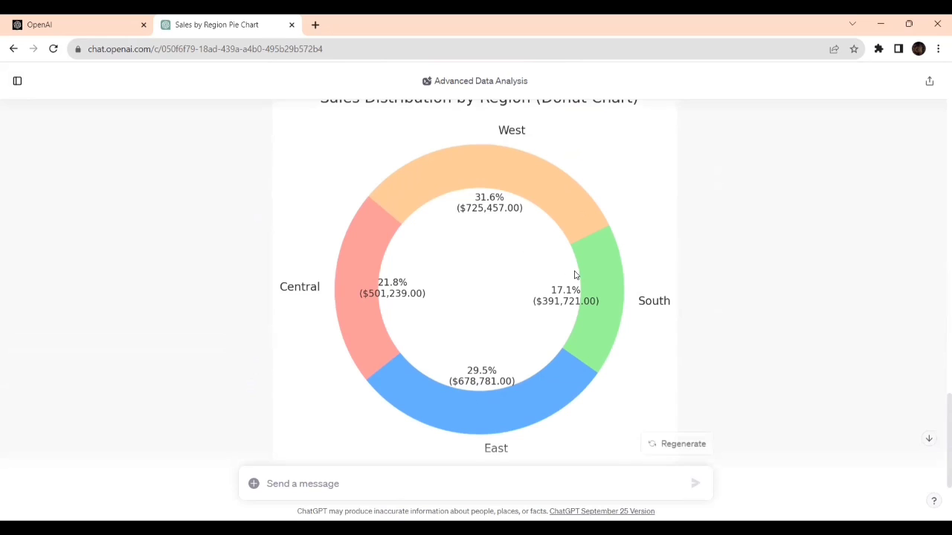
{"action": "mouse_move", "coordinate": [587, 315]}
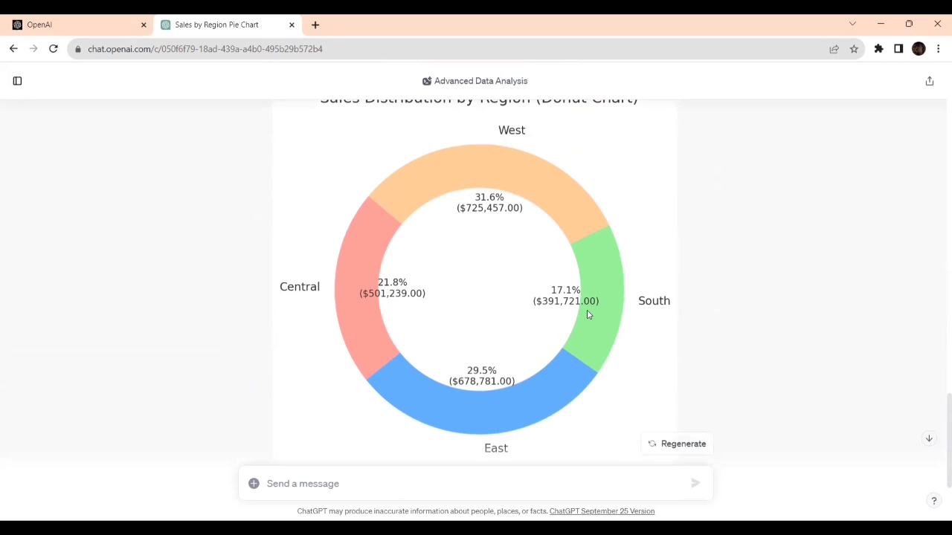
{"action": "scroll", "scroll_direction": "down", "scroll_amount": 3}
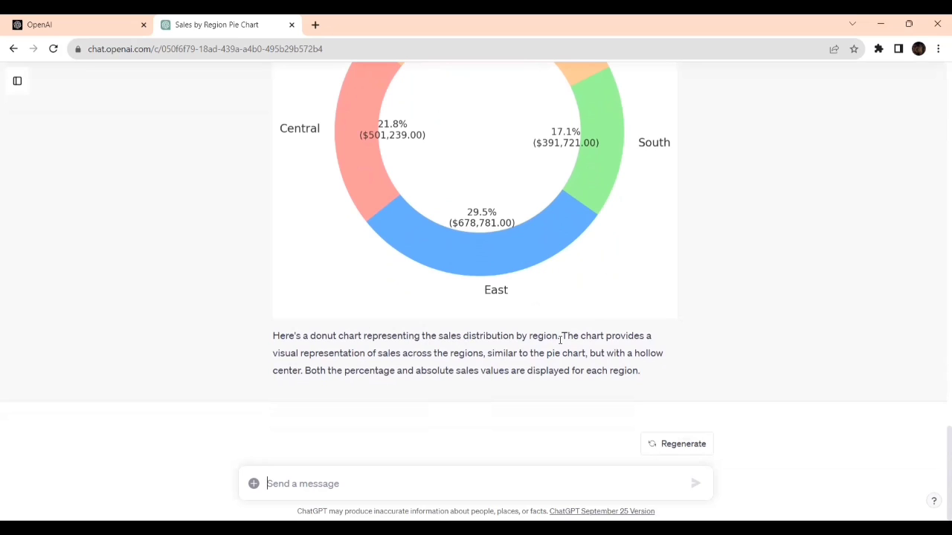
{"action": "scroll", "scroll_direction": "up", "scroll_amount": 3}
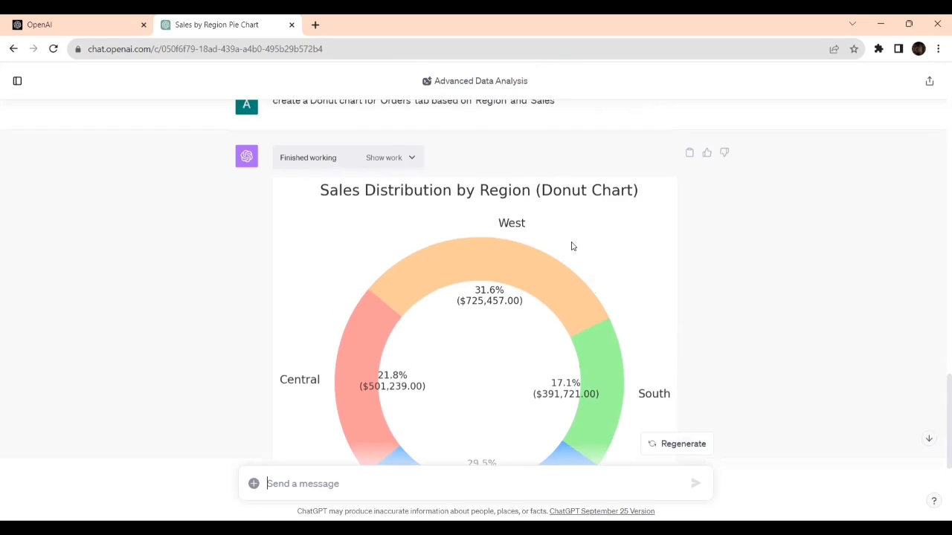
{"action": "left_click", "coordinate": [383, 157]}
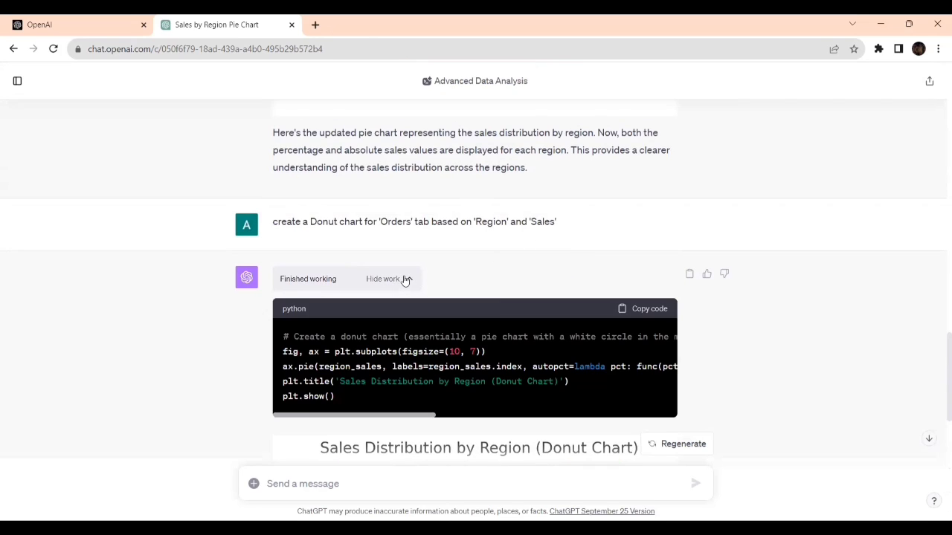
Review the code, highlighting 'plt', then return to the finished donut chart
{"action": "scroll", "scroll_direction": "down", "scroll_amount": 3}
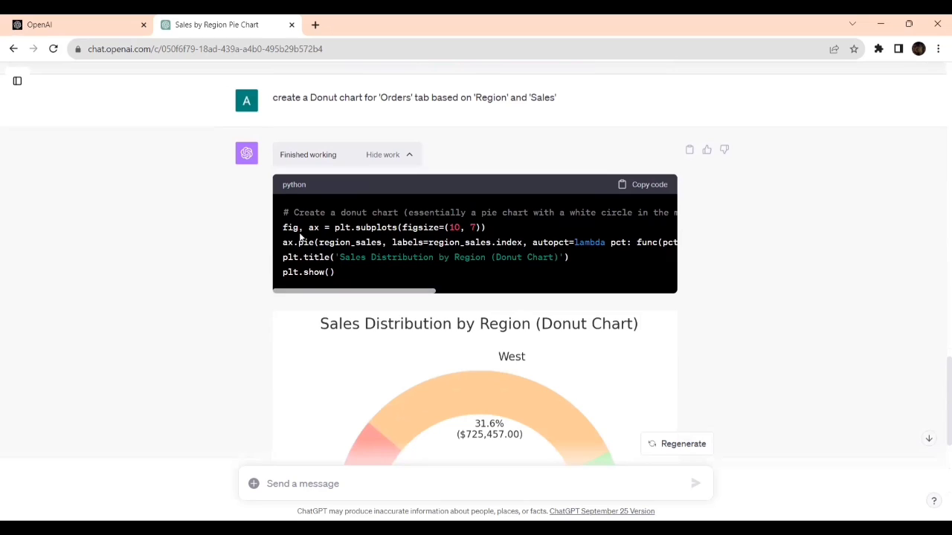
{"action": "mouse_move", "coordinate": [386, 279]}
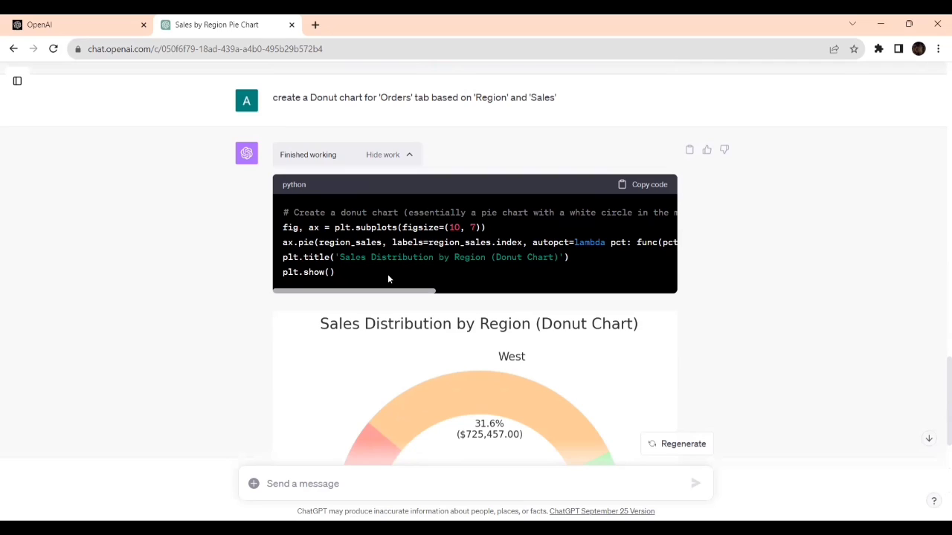
{"action": "mouse_move", "coordinate": [437, 251]}
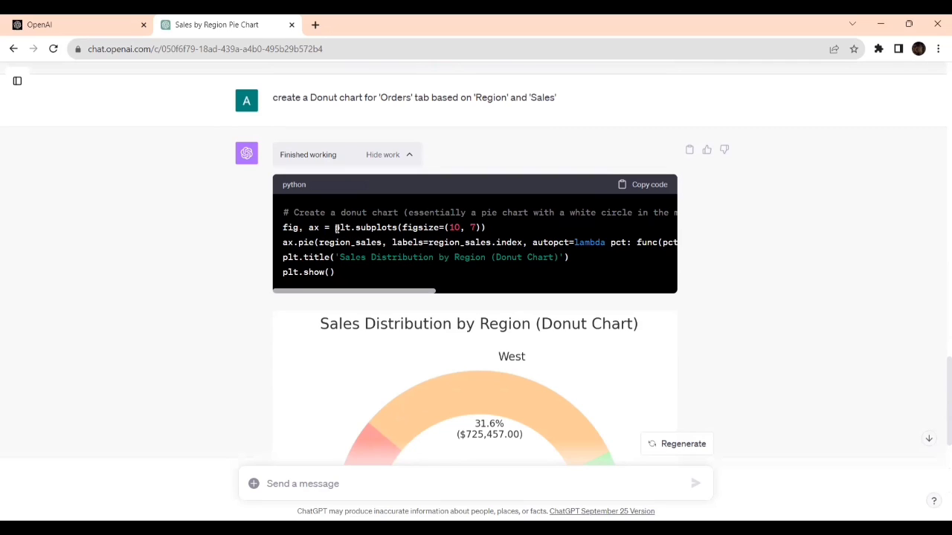
{"action": "double_click", "coordinate": [342, 227]}
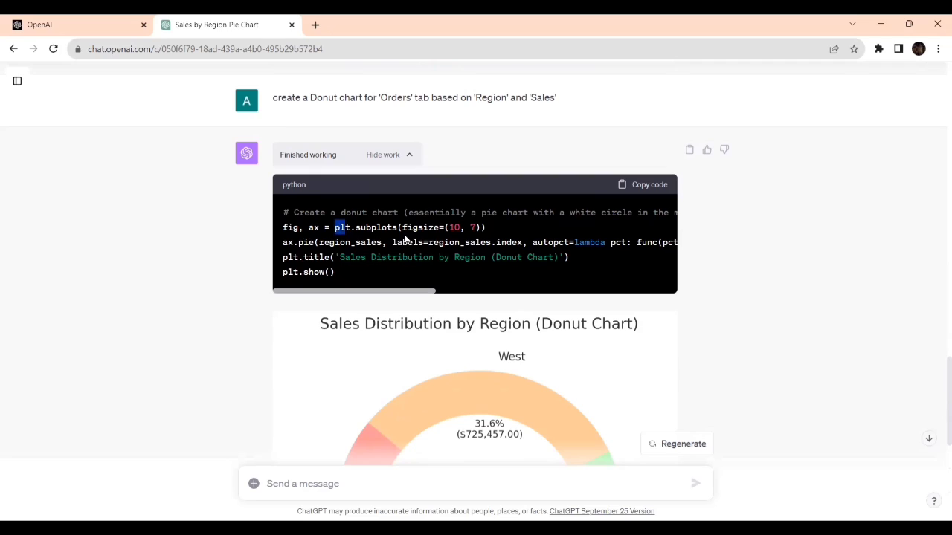
{"action": "mouse_move", "coordinate": [393, 253]}
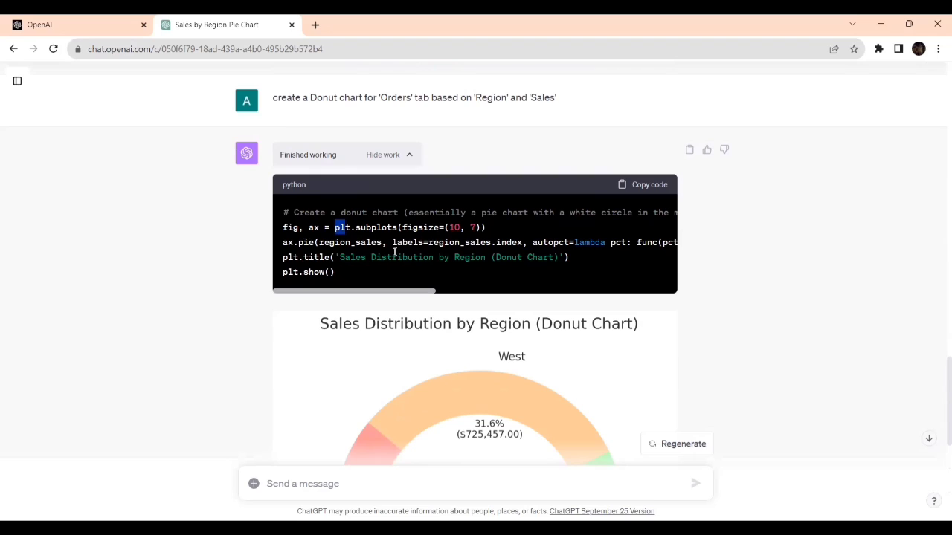
{"action": "mouse_move", "coordinate": [502, 241]}
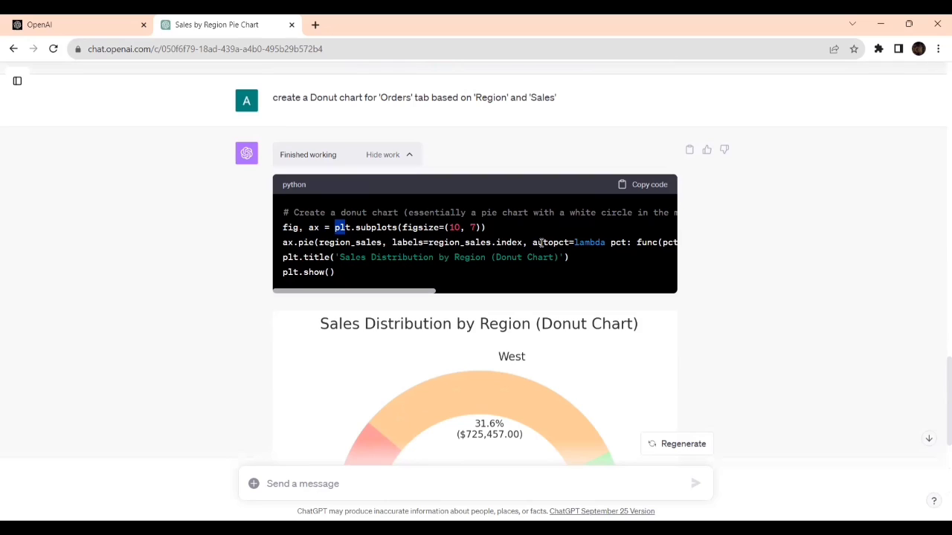
{"action": "mouse_move", "coordinate": [602, 253]}
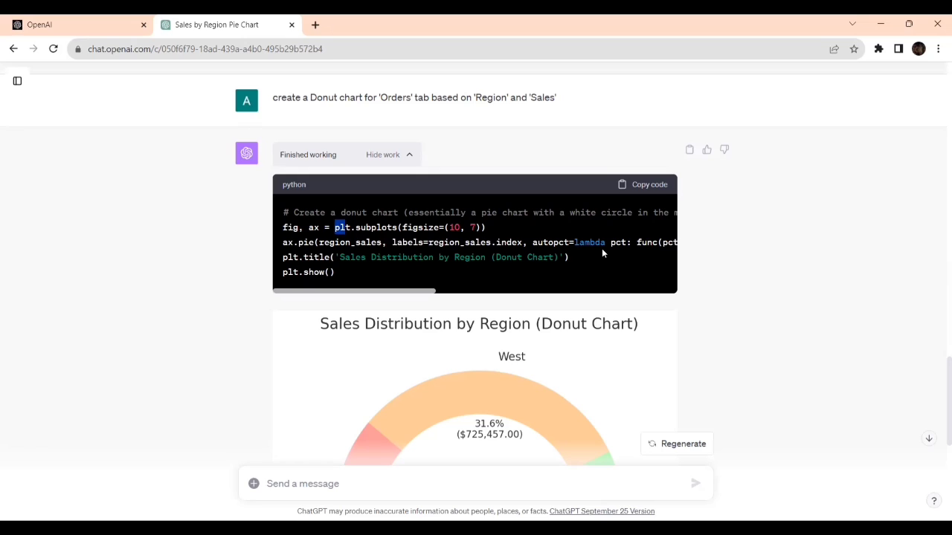
{"action": "mouse_move", "coordinate": [571, 260]}
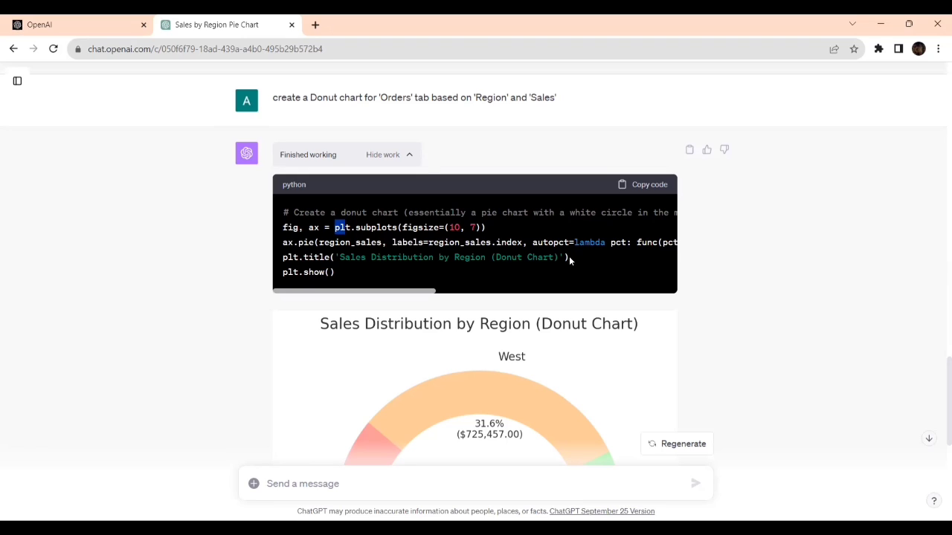
{"action": "mouse_move", "coordinate": [354, 261]}
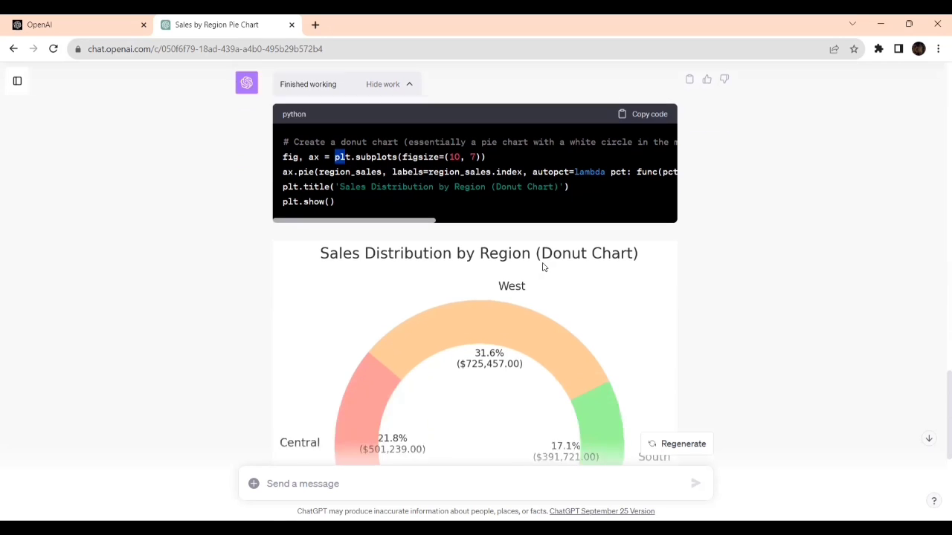
{"action": "scroll", "scroll_direction": "down", "scroll_amount": 3}
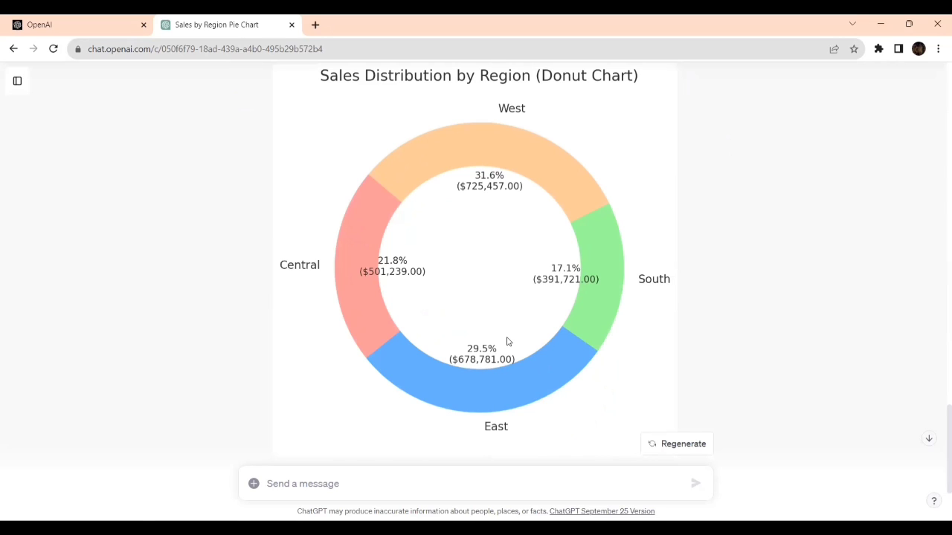
Copy the donut chart and place it on page 2 of the Word document below the pie chart
{"action": "right_click", "coordinate": [518, 261]}
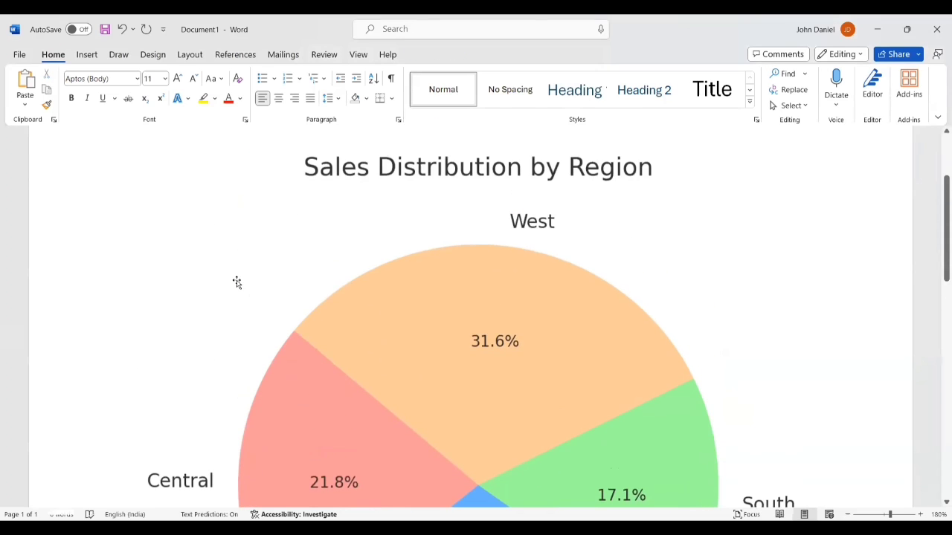
{"action": "scroll", "scroll_direction": "down", "scroll_amount": 3}
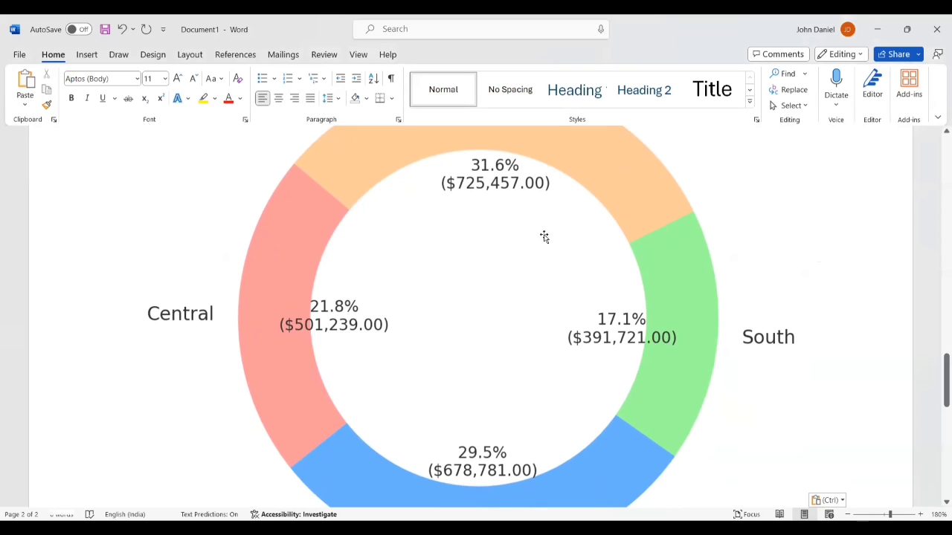
{"action": "mouse_move", "coordinate": [544, 251]}
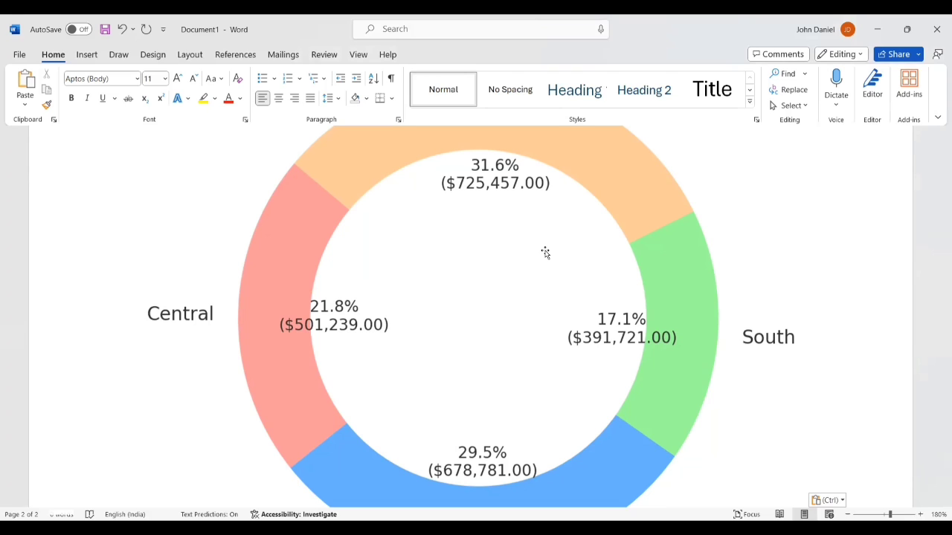
{"action": "mouse_move", "coordinate": [546, 255]}
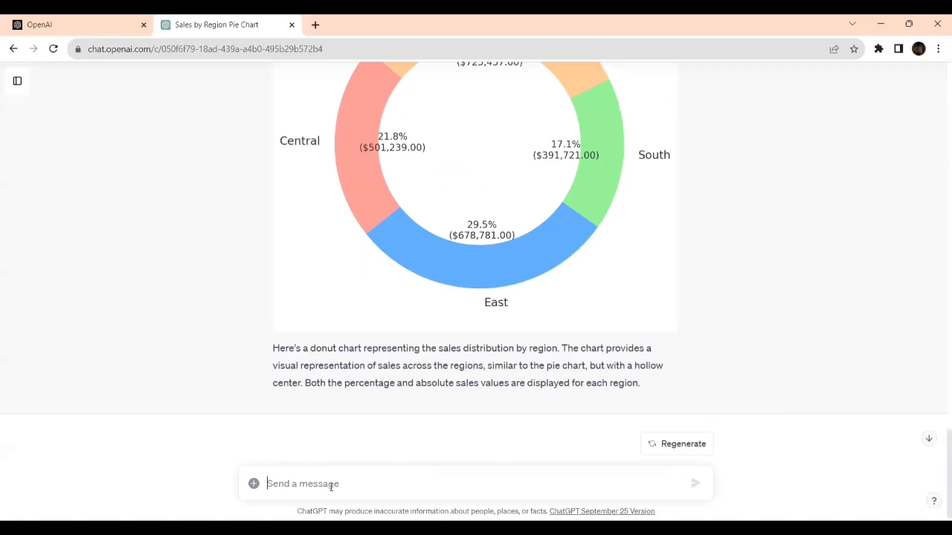
Send the prompt: Display the sum of 'Sales' in the centre of the donut chart for 'Orders' tab
{"action": "type", "text": "Display t"}
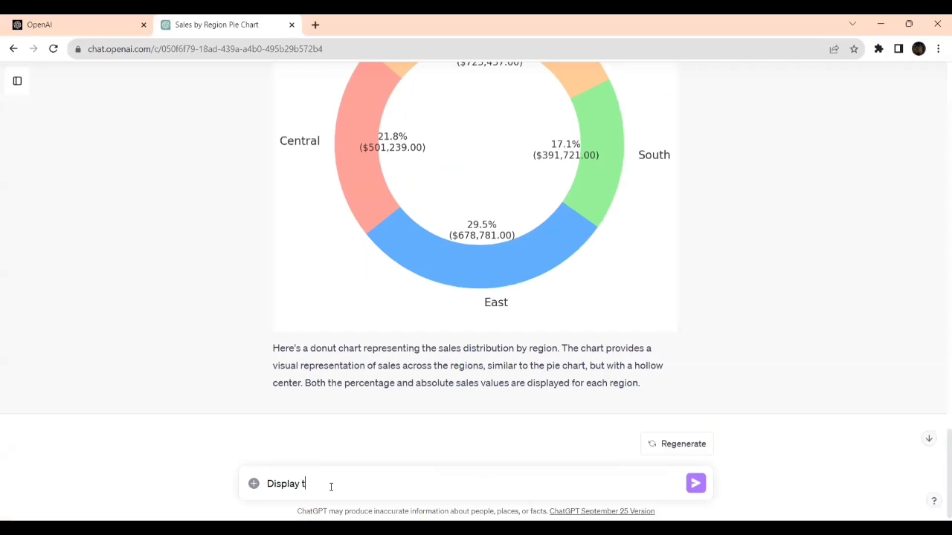
{"action": "type", "text": "he 'Sum"}
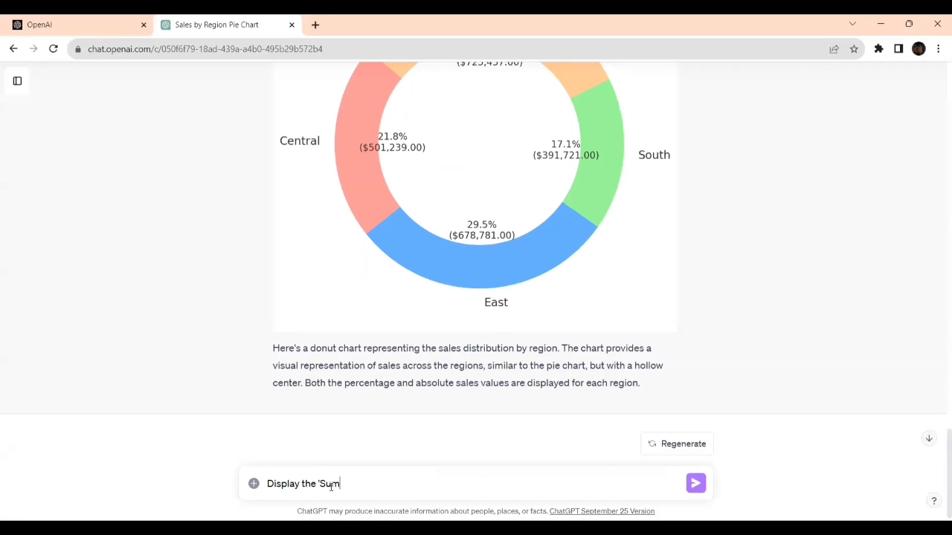
{"action": "key", "text": "Backspace"}
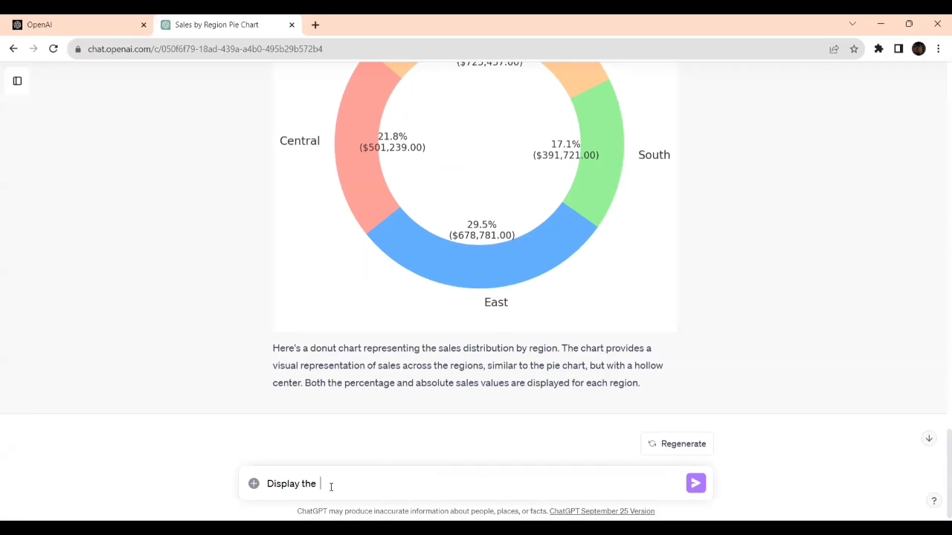
{"action": "type", "text": "sum of"}
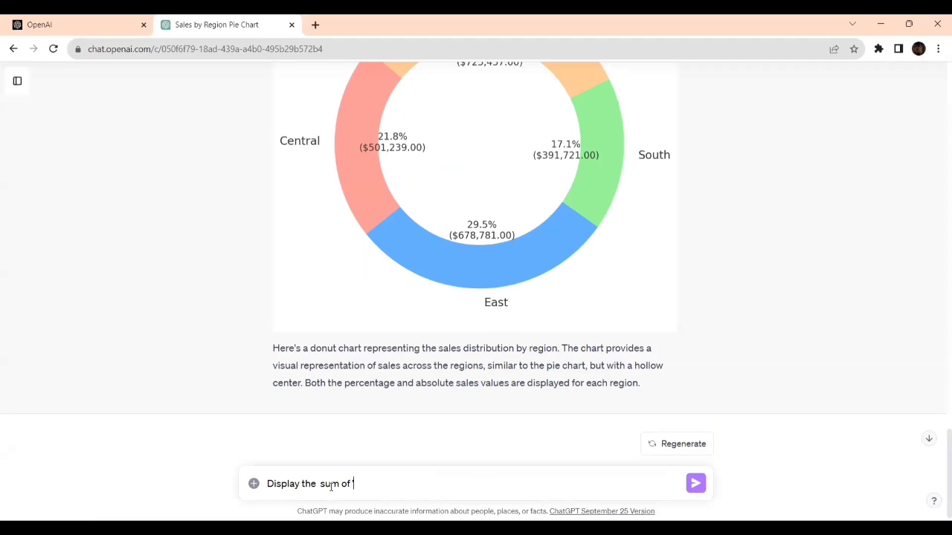
{"action": "type", "text": "'Sales'"}
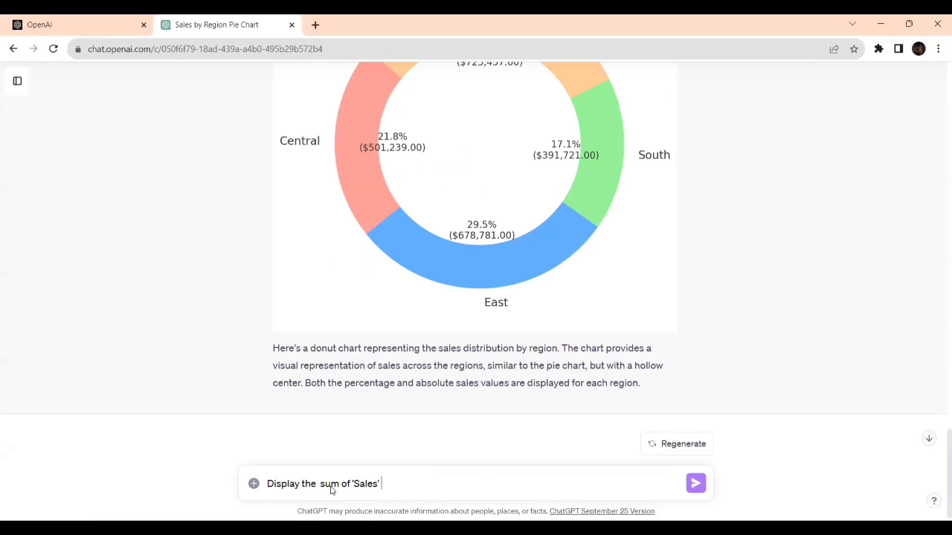
{"action": "type", "text": "in the centre"}
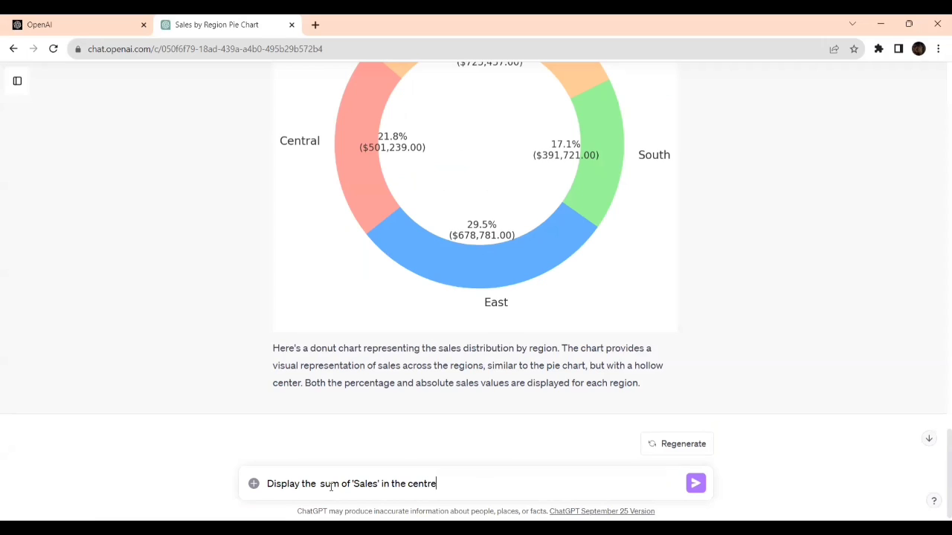
{"action": "type", "text": "of the don"}
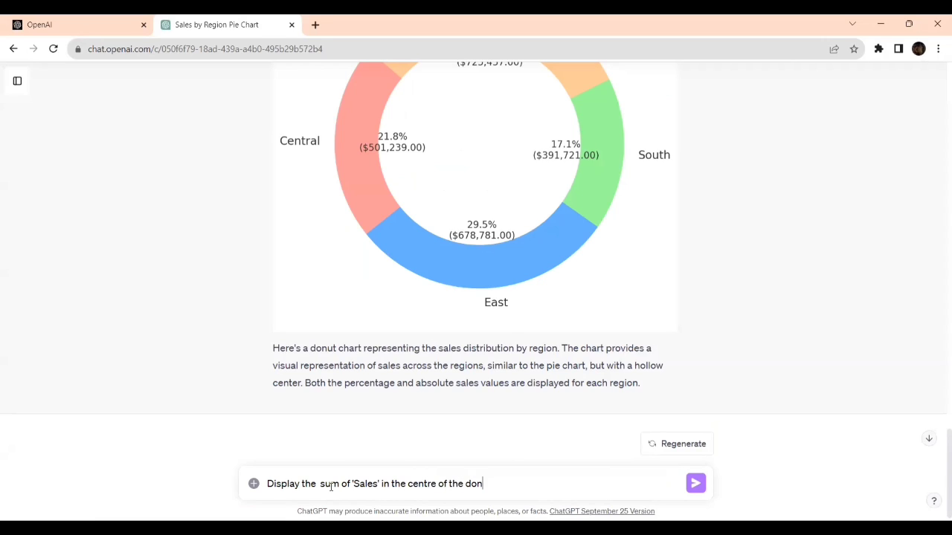
{"action": "type", "text": "ut chart"}
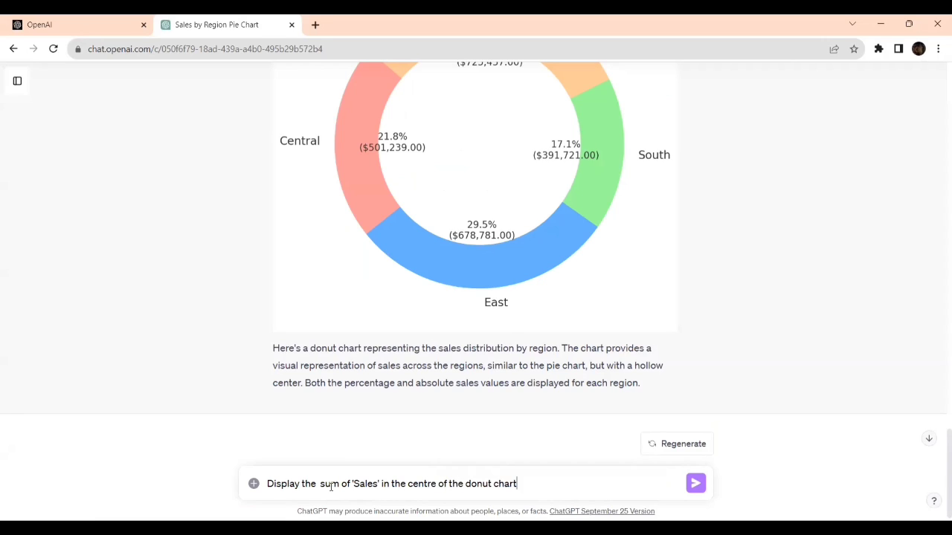
{"action": "type", "text": "for"}
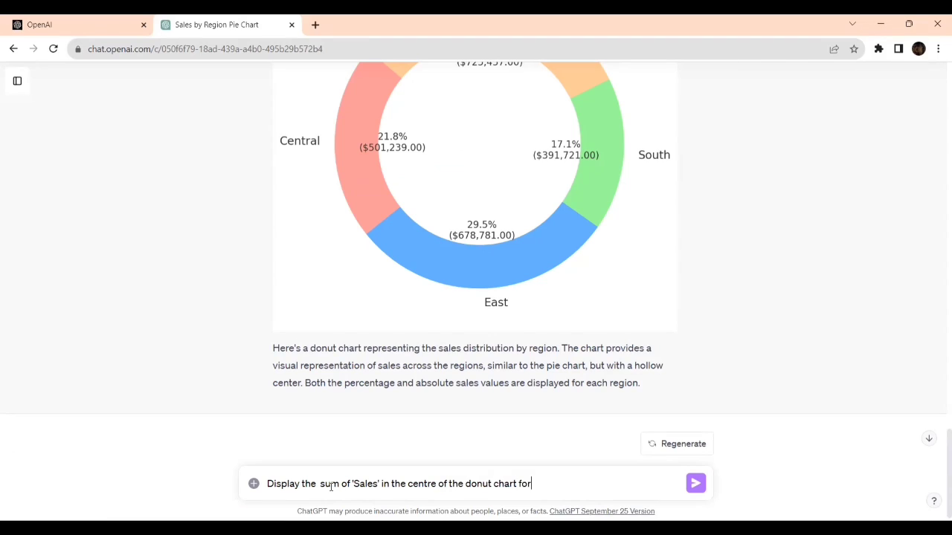
{"action": "type", "text": "'Order"}
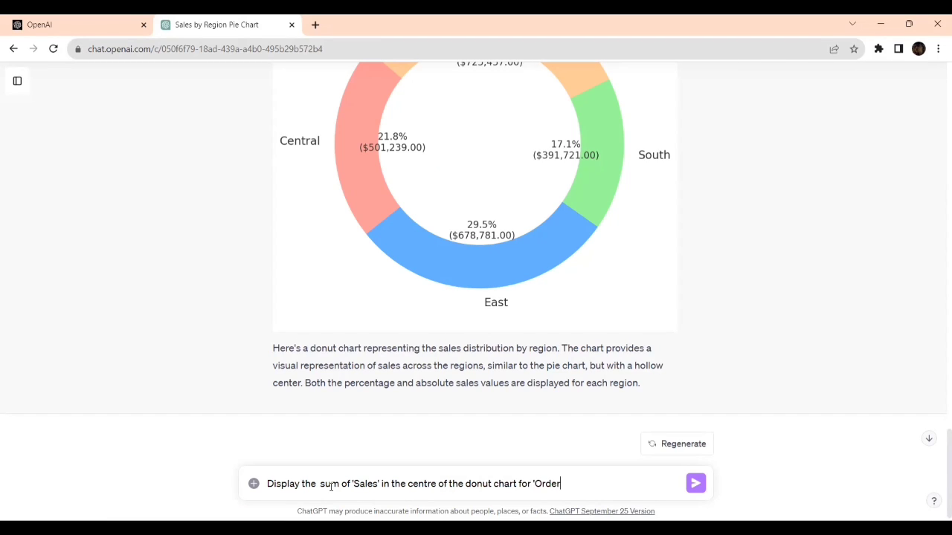
{"action": "type", "text": "s' tab"}
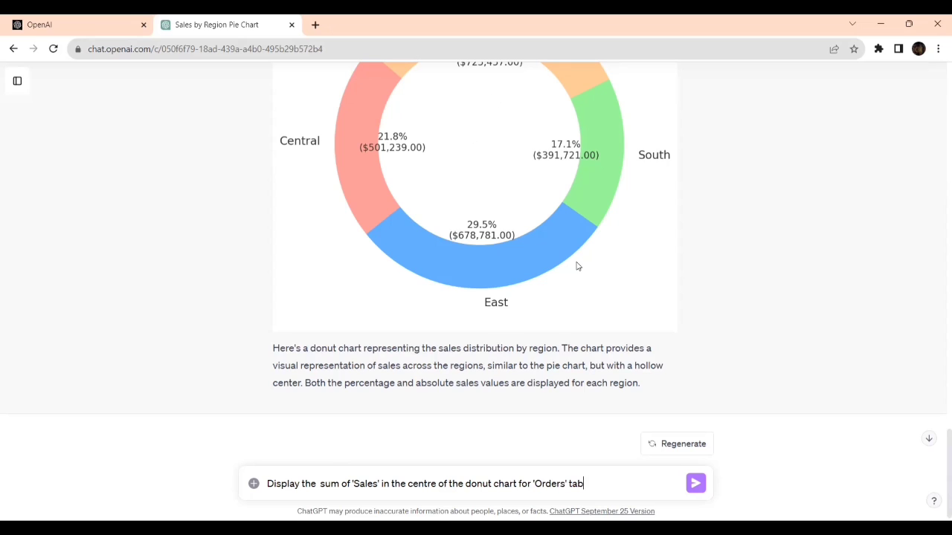
{"action": "left_click", "coordinate": [696, 483]}
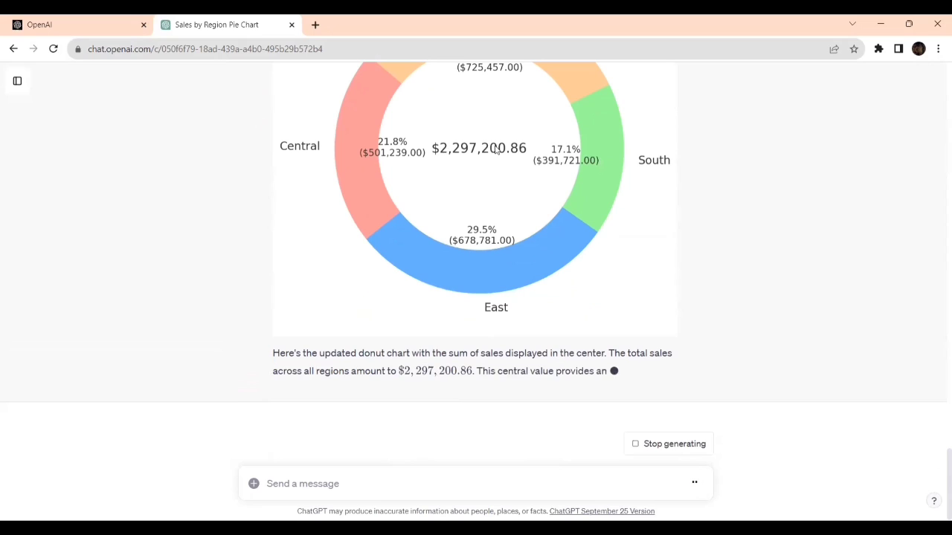
Scroll to view the updated donut chart with $2,297,200.86 total sales in its centre
{"action": "scroll", "scroll_direction": "up", "scroll_amount": 3}
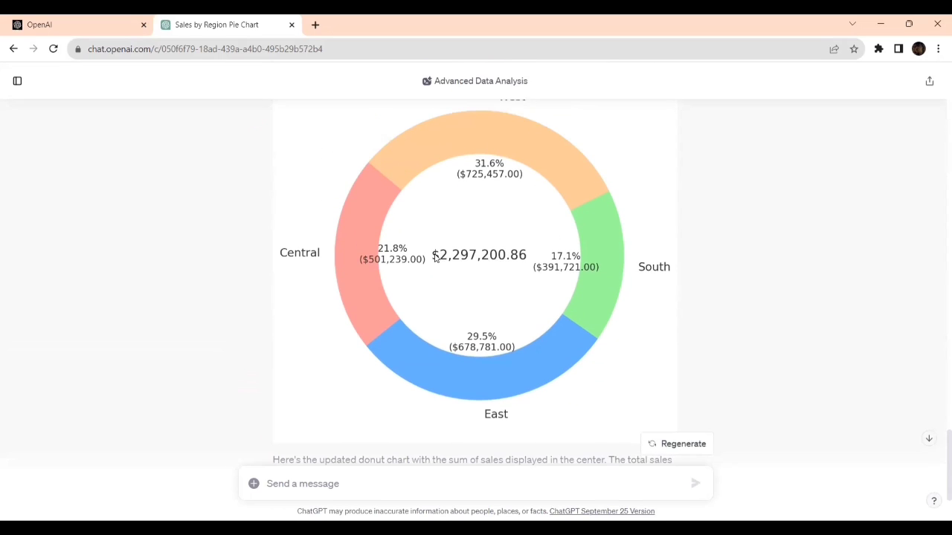
{"action": "mouse_move", "coordinate": [512, 258]}
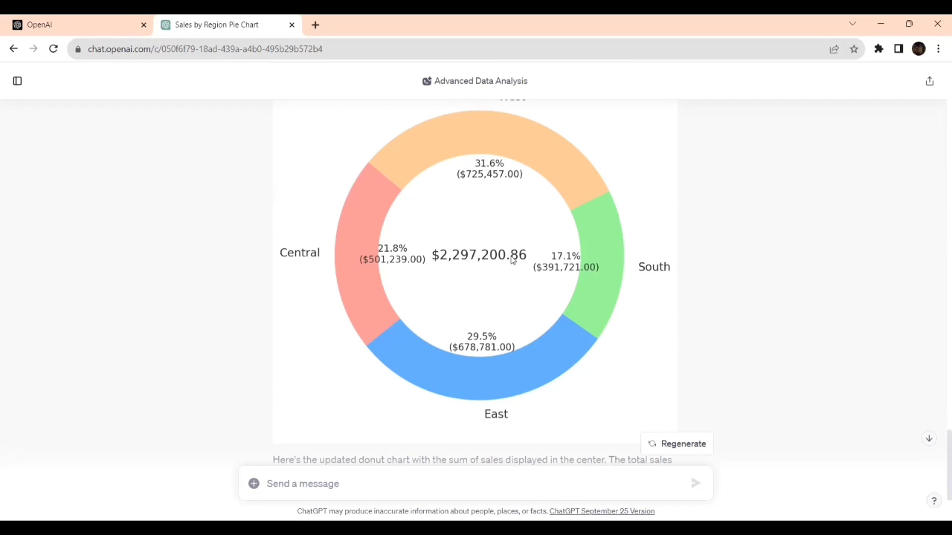
{"action": "mouse_move", "coordinate": [509, 290]}
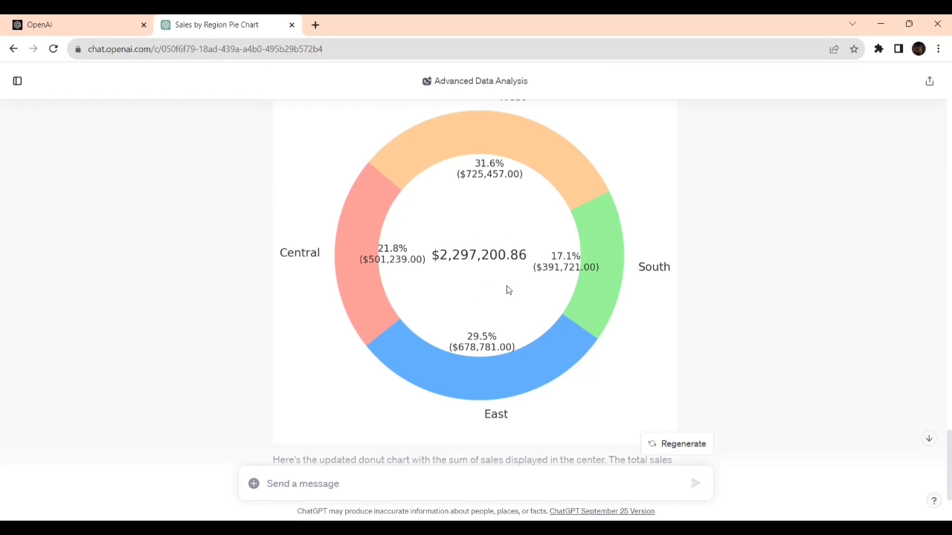
{"action": "mouse_move", "coordinate": [469, 274]}
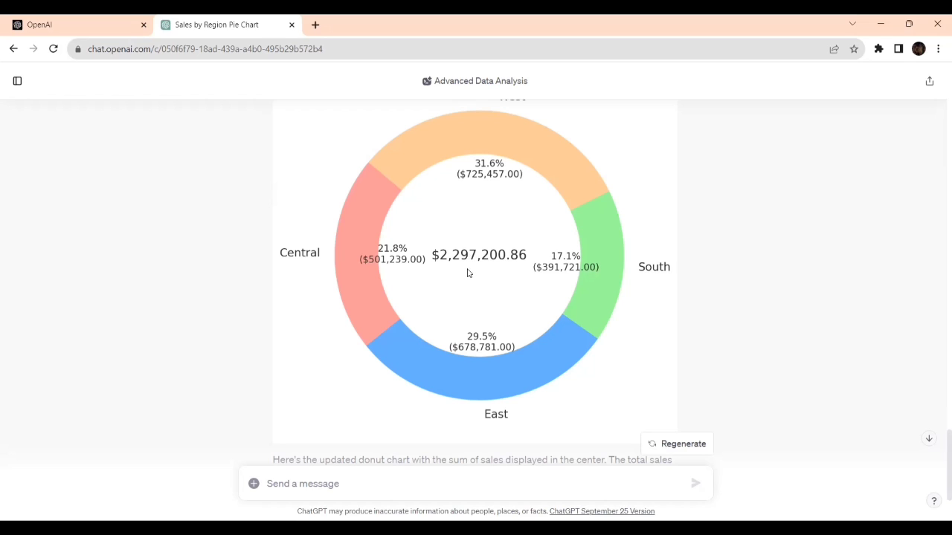
{"action": "scroll", "scroll_direction": "up", "scroll_amount": 3}
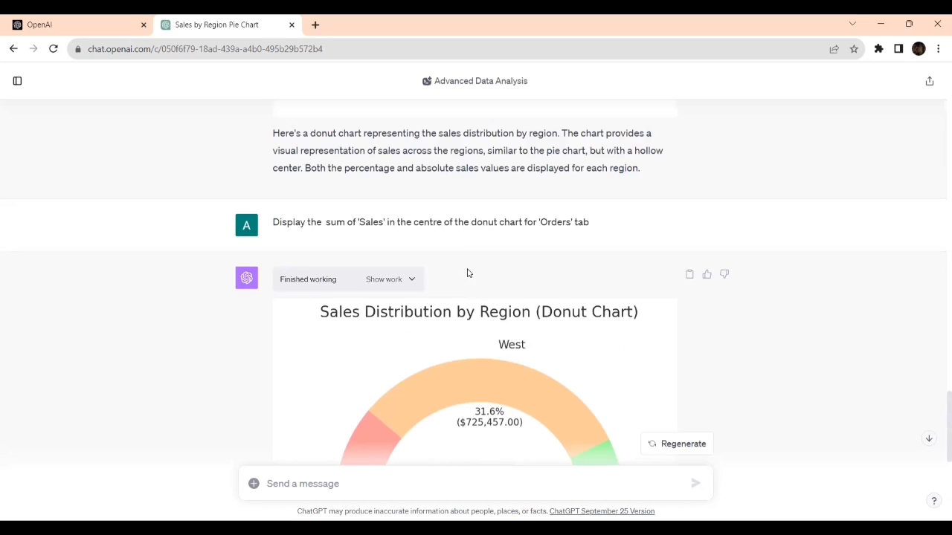
{"action": "scroll", "scroll_direction": "down", "scroll_amount": 3}
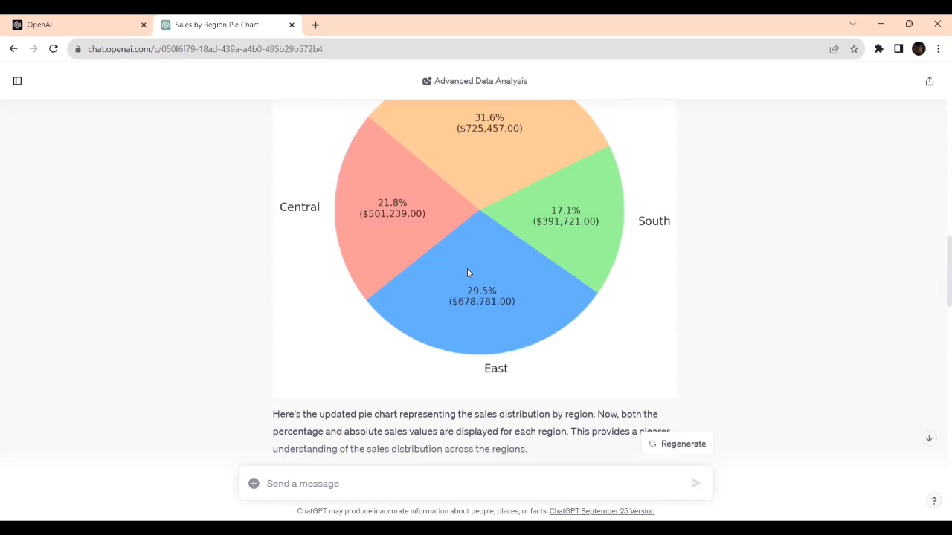
{"action": "mouse_move", "coordinate": [404, 211]}
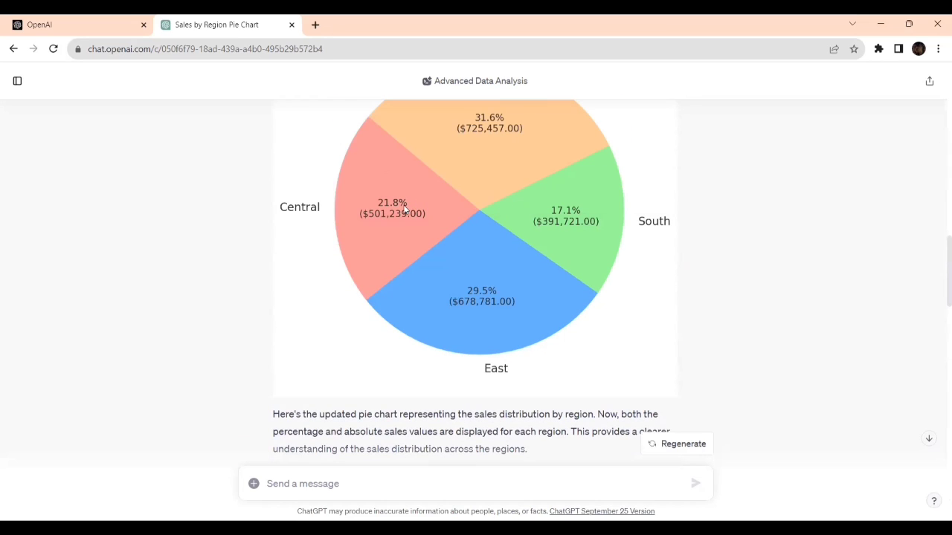
{"action": "mouse_move", "coordinate": [481, 208]}
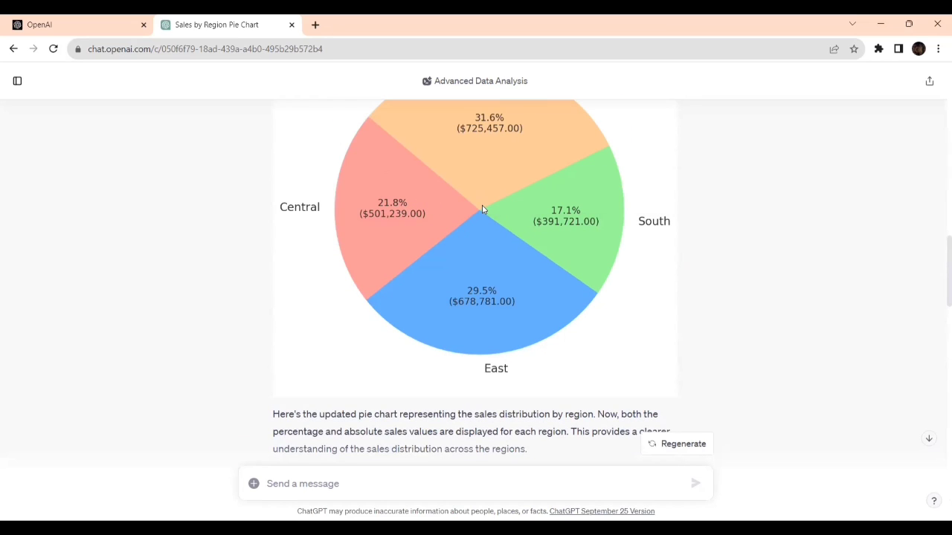
{"action": "scroll", "scroll_direction": "up", "scroll_amount": 3}
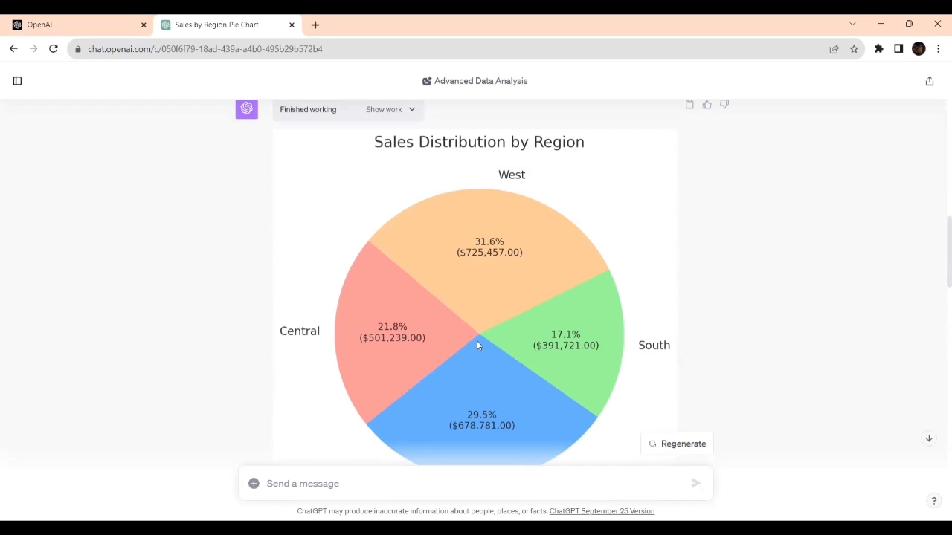
{"action": "mouse_move", "coordinate": [479, 329]}
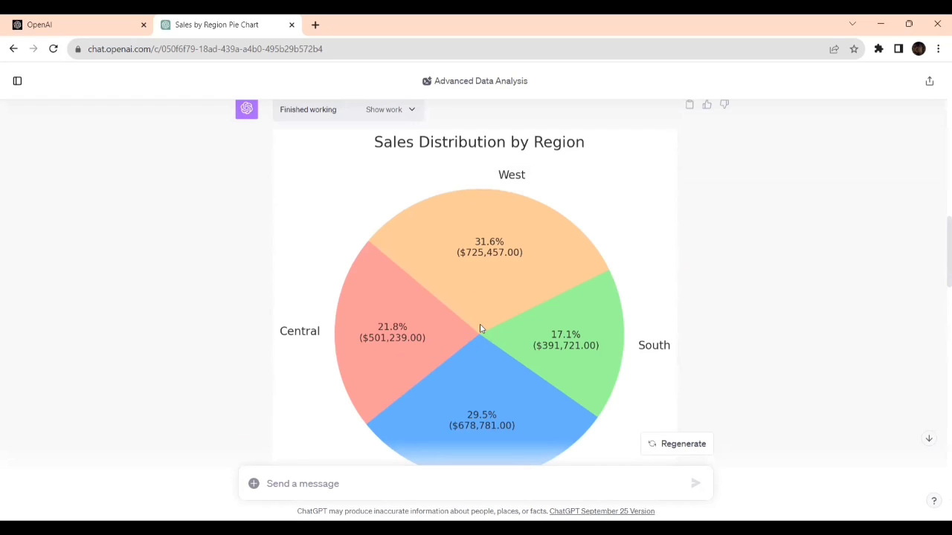
{"action": "mouse_move", "coordinate": [504, 279]}
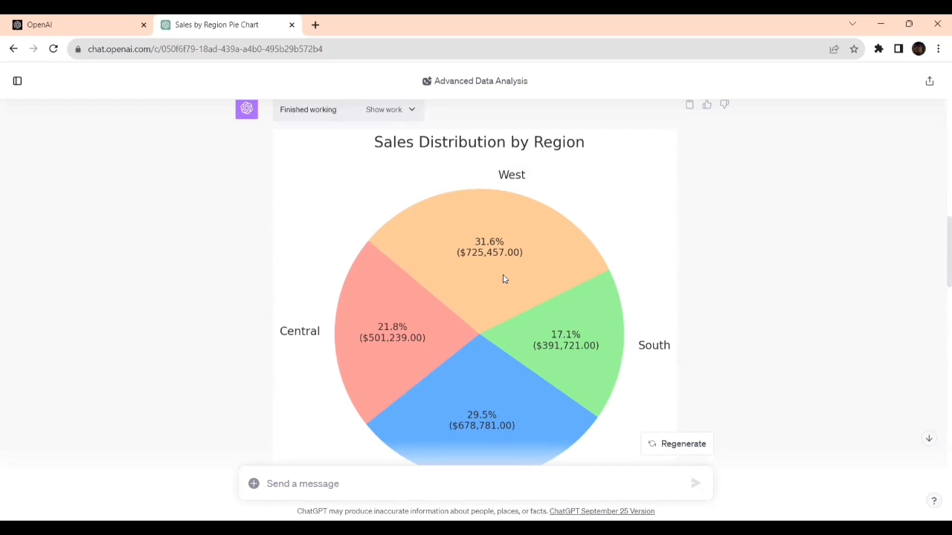
{"action": "mouse_move", "coordinate": [550, 328]}
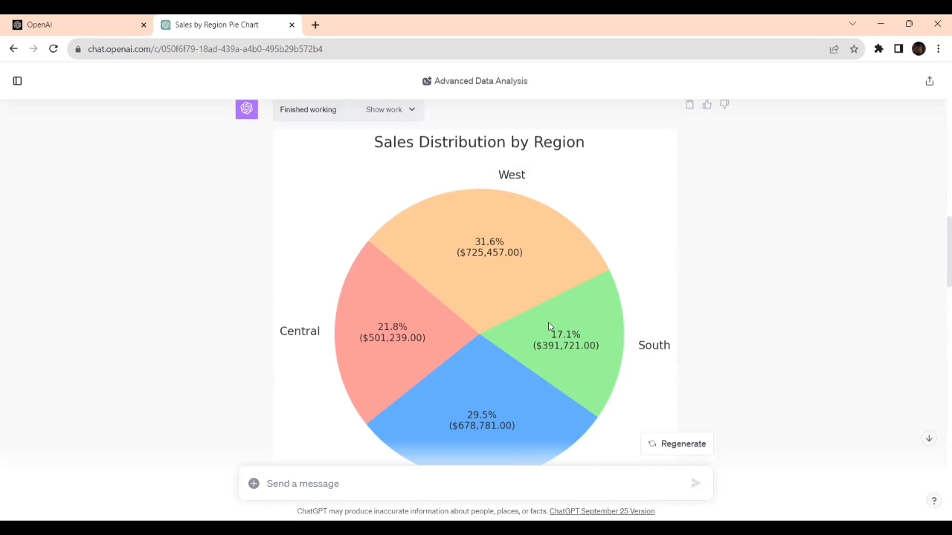
{"action": "scroll", "scroll_direction": "down", "scroll_amount": 3}
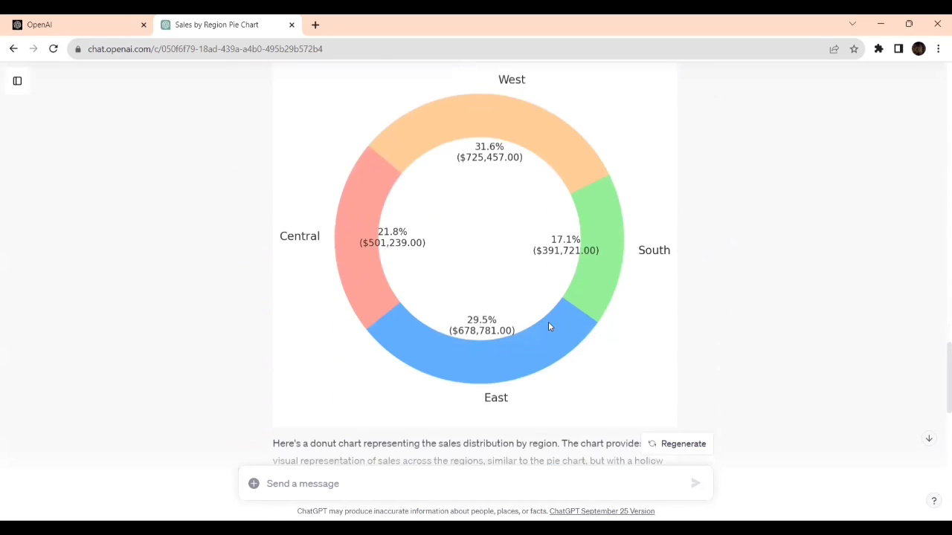
{"action": "scroll", "scroll_direction": "down", "scroll_amount": 3}
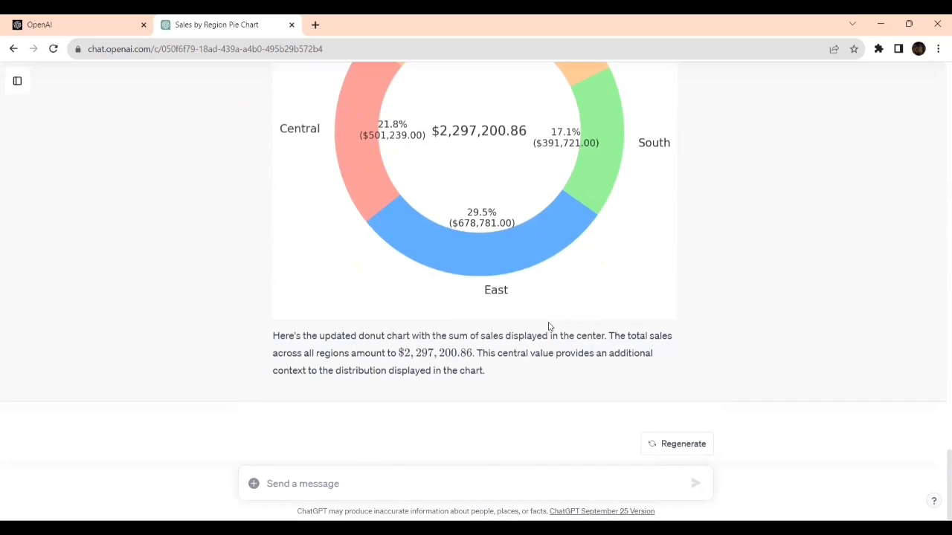